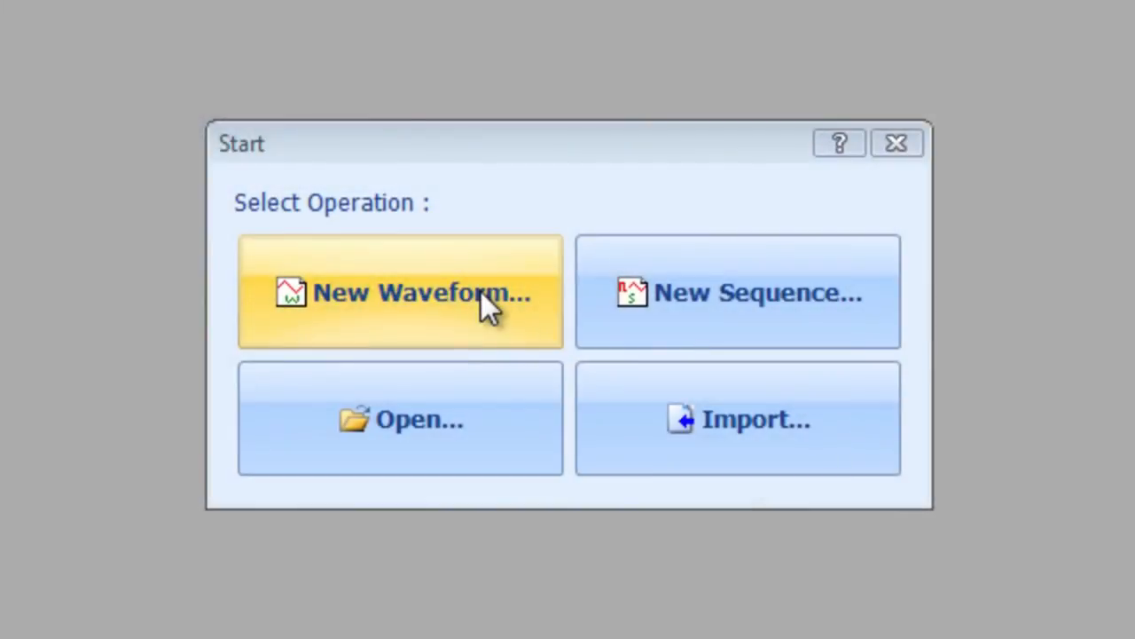
mouse_move(505, 311)
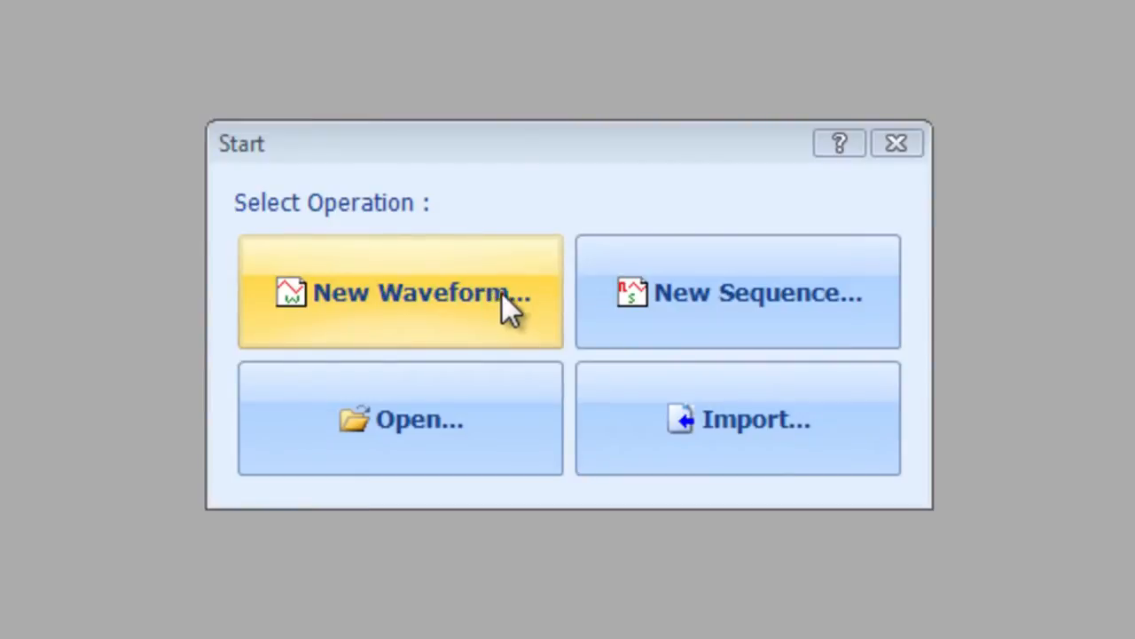
mouse_move(745, 319)
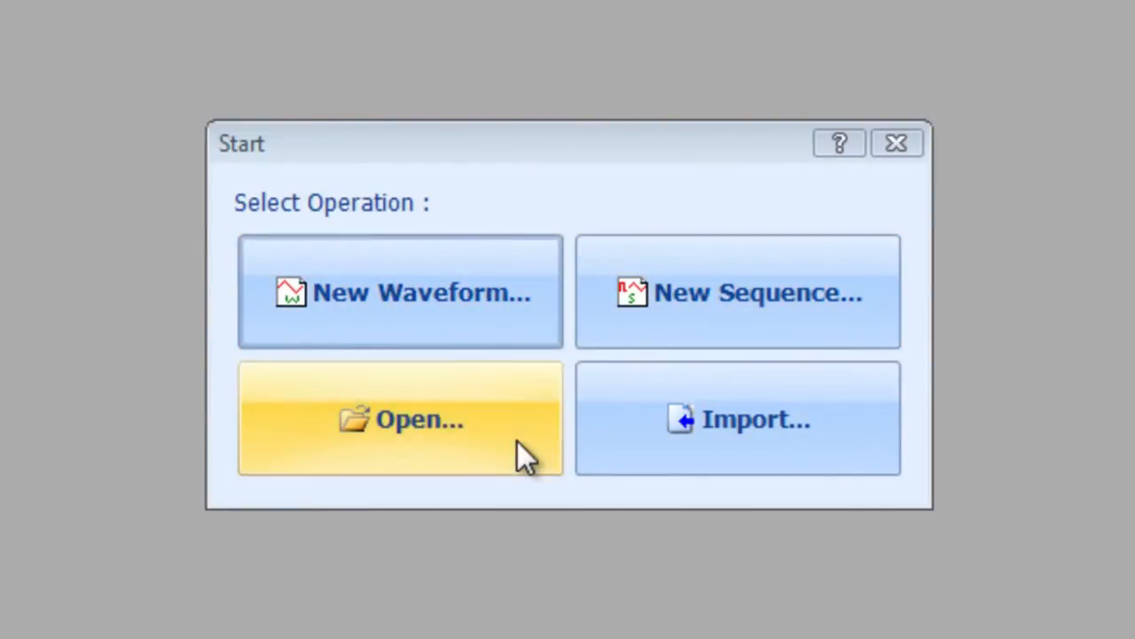
mouse_move(612, 457)
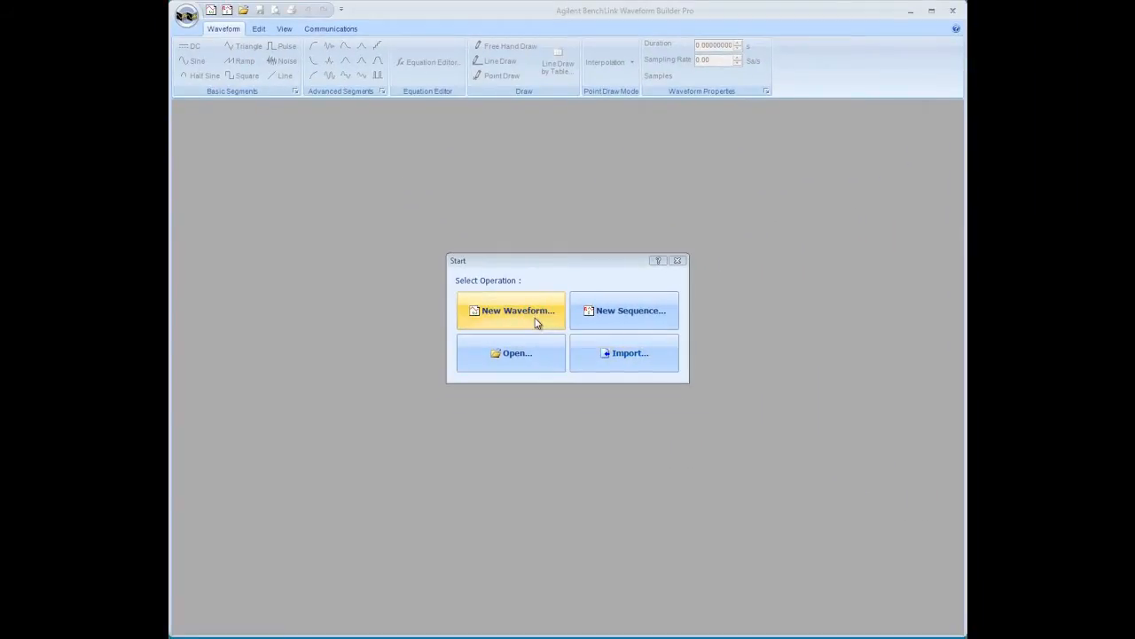
- Create a new 33522A waveform lasting 100 ms at a 1 MSa/s sampling rate
left_click(510, 310)
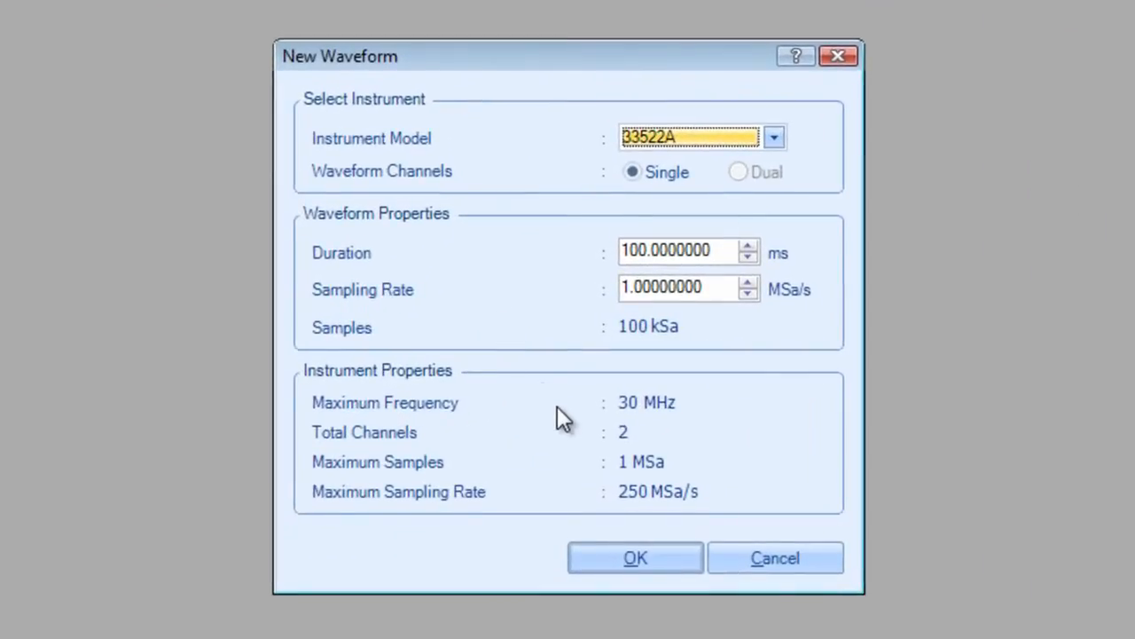
mouse_move(790, 159)
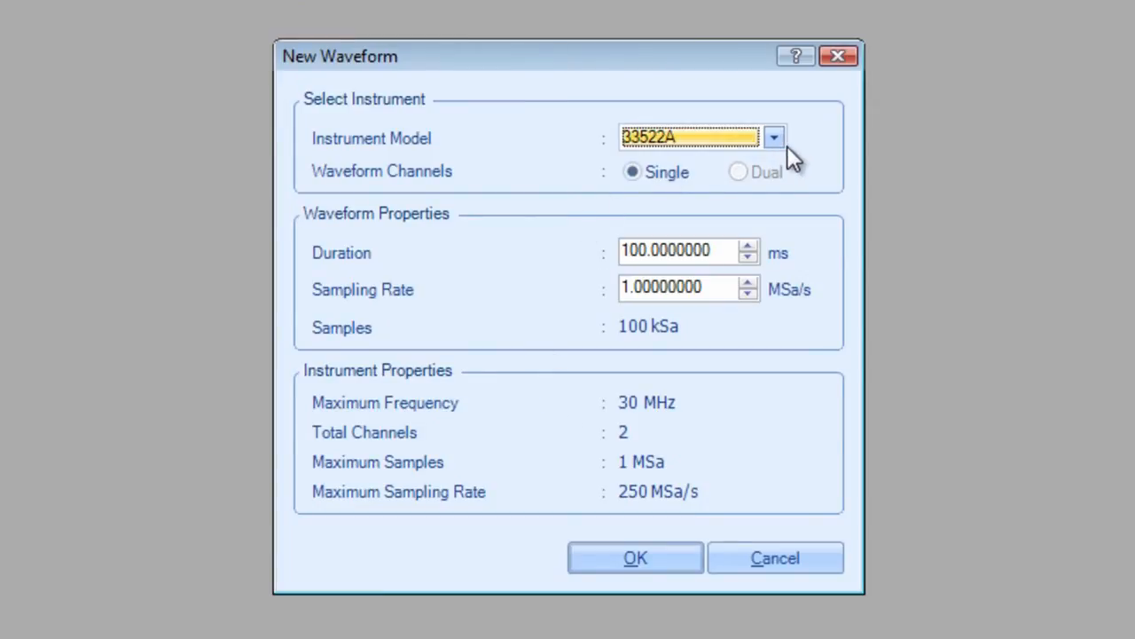
mouse_move(840, 158)
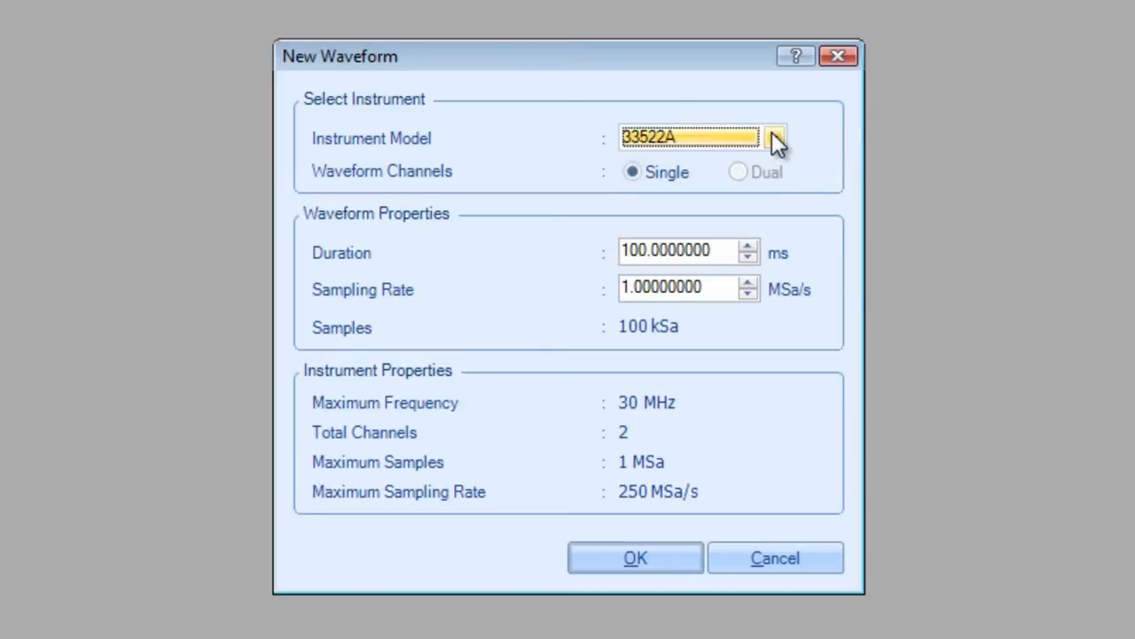
left_click(774, 137)
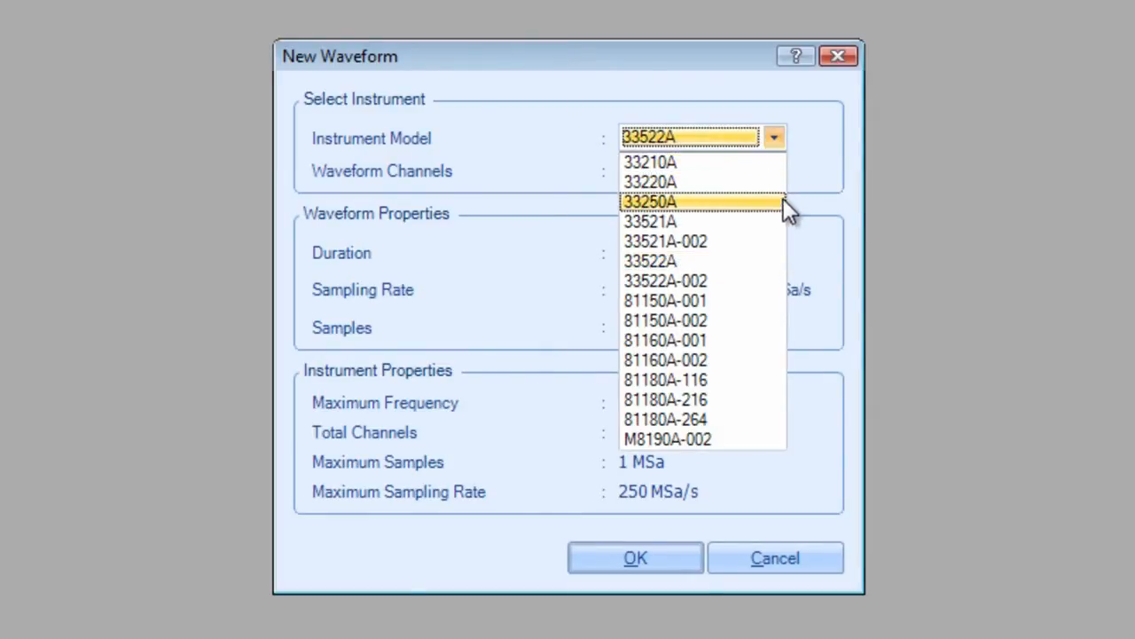
left_click(651, 261)
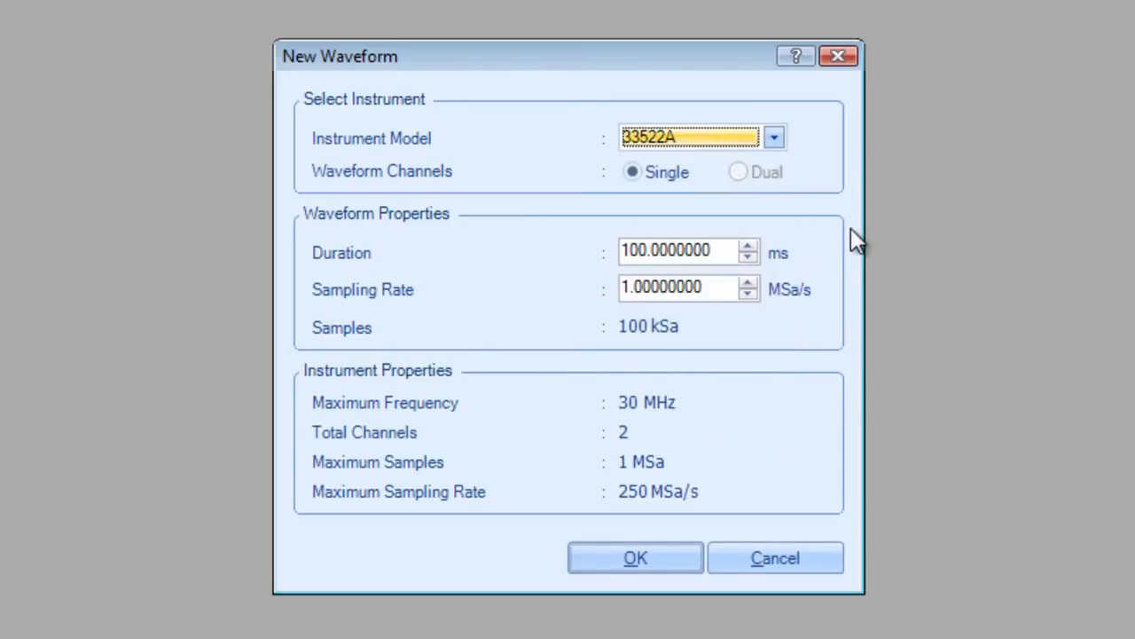
mouse_move(747, 253)
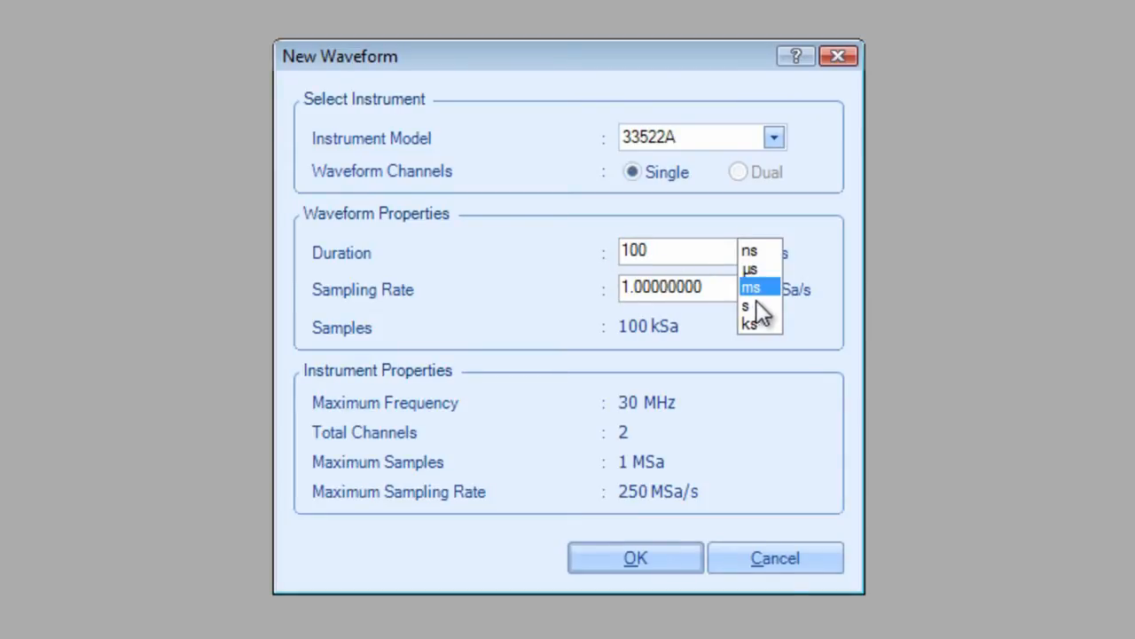
left_click(751, 287)
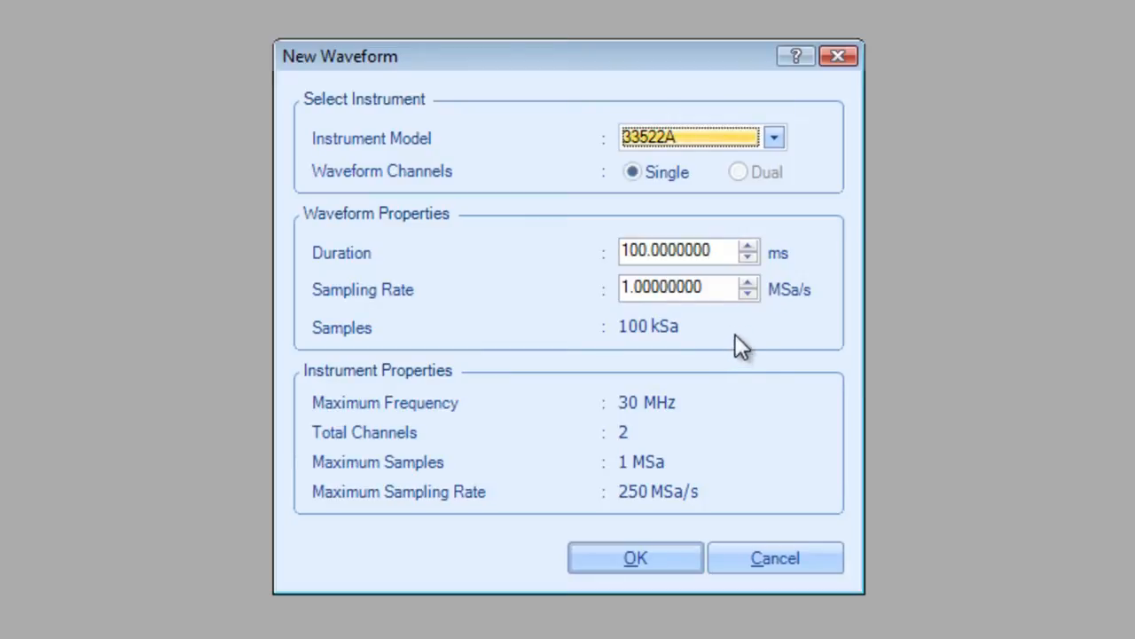
left_click(687, 288)
type("1")
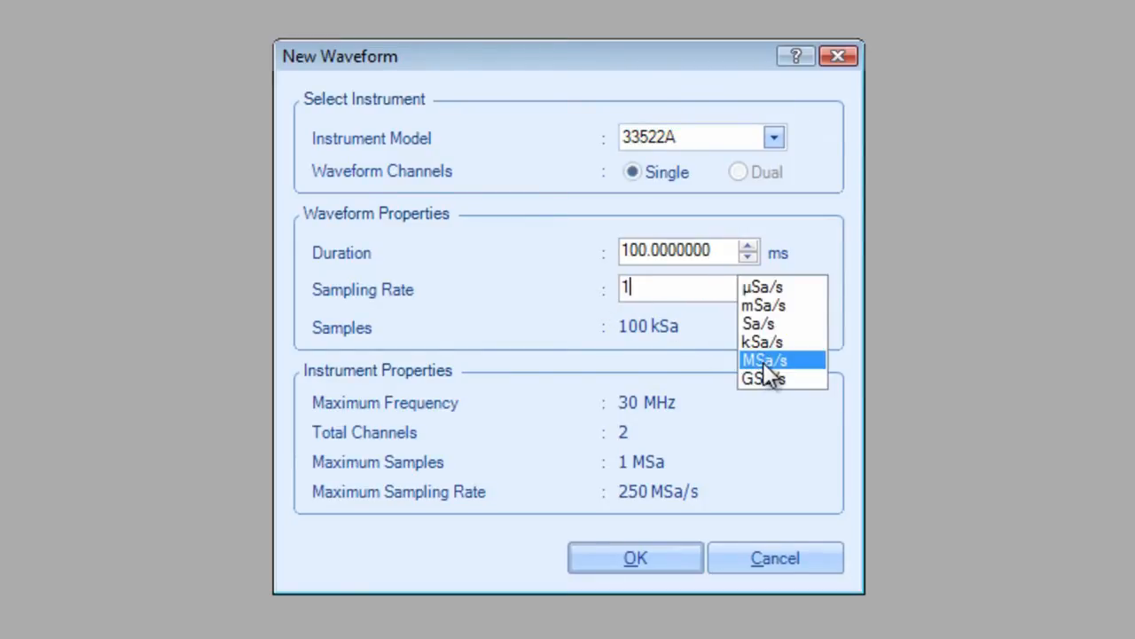
left_click(764, 359)
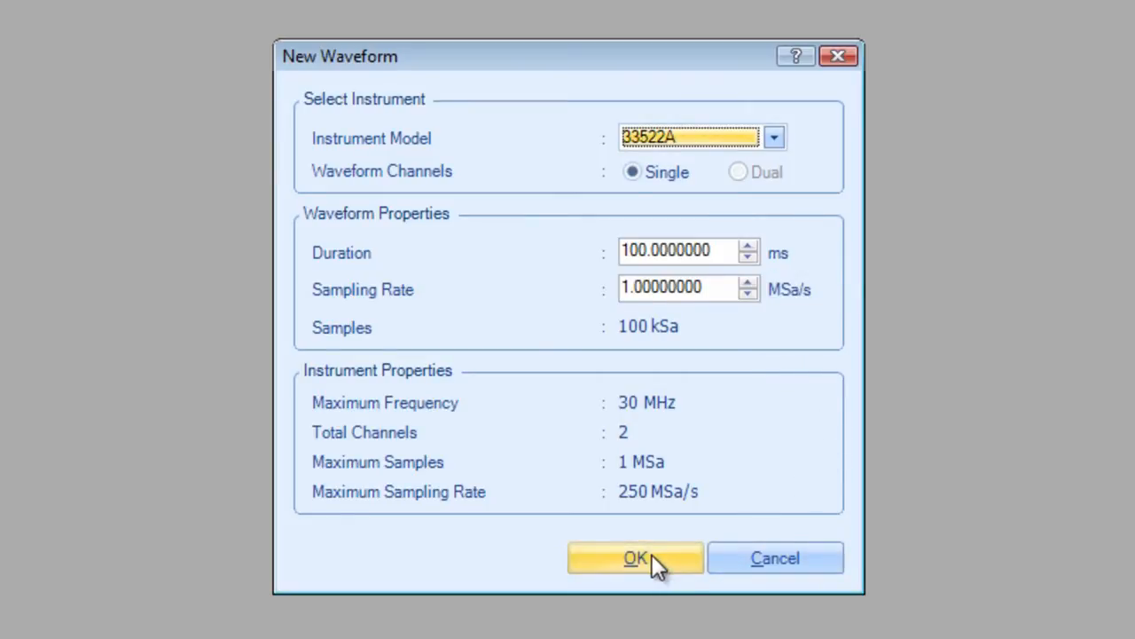
mouse_move(667, 353)
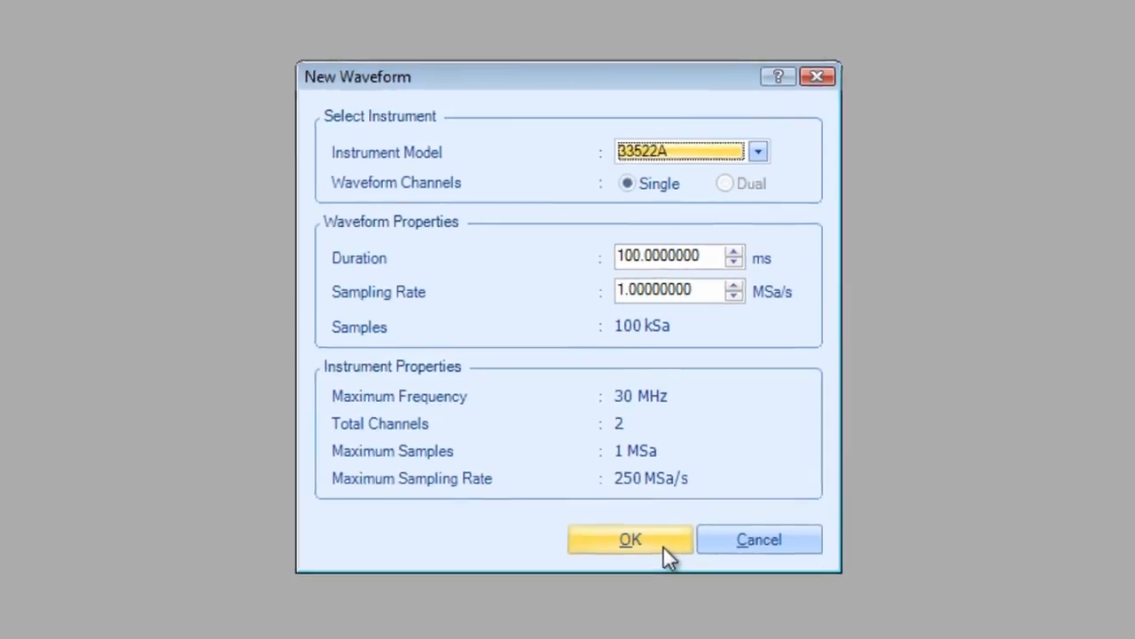
left_click(630, 538)
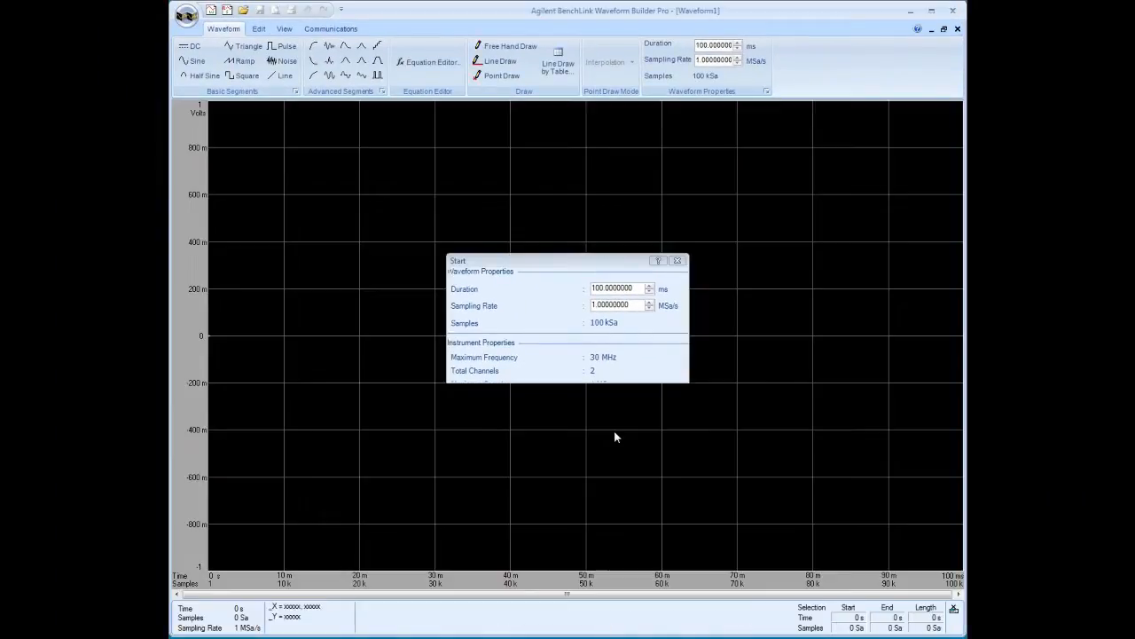
left_click(677, 260)
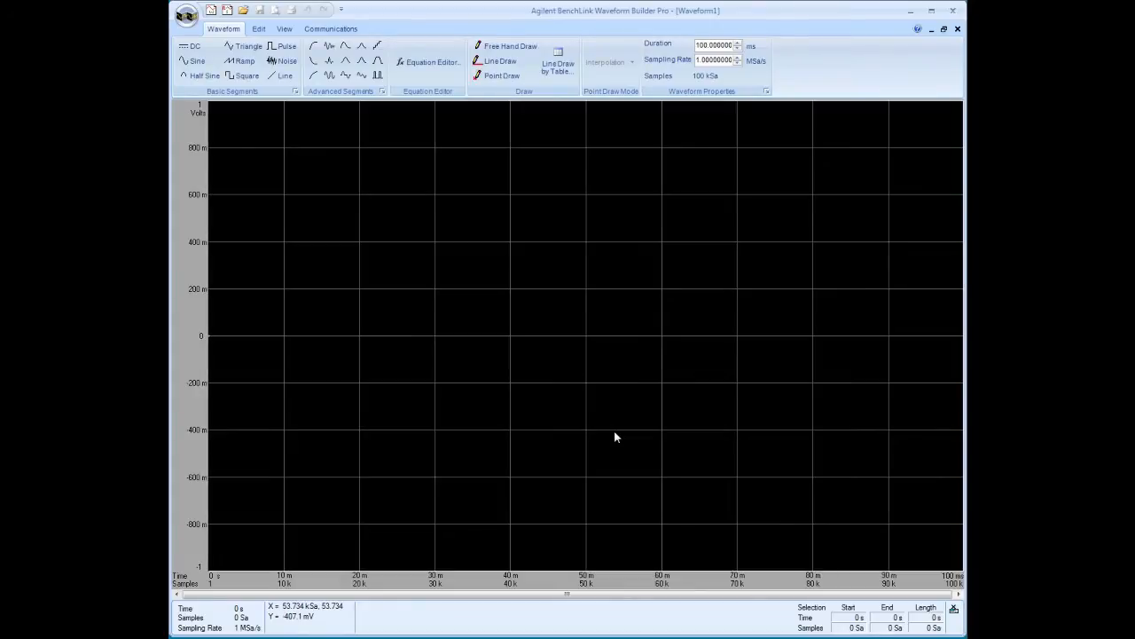
mouse_move(610, 436)
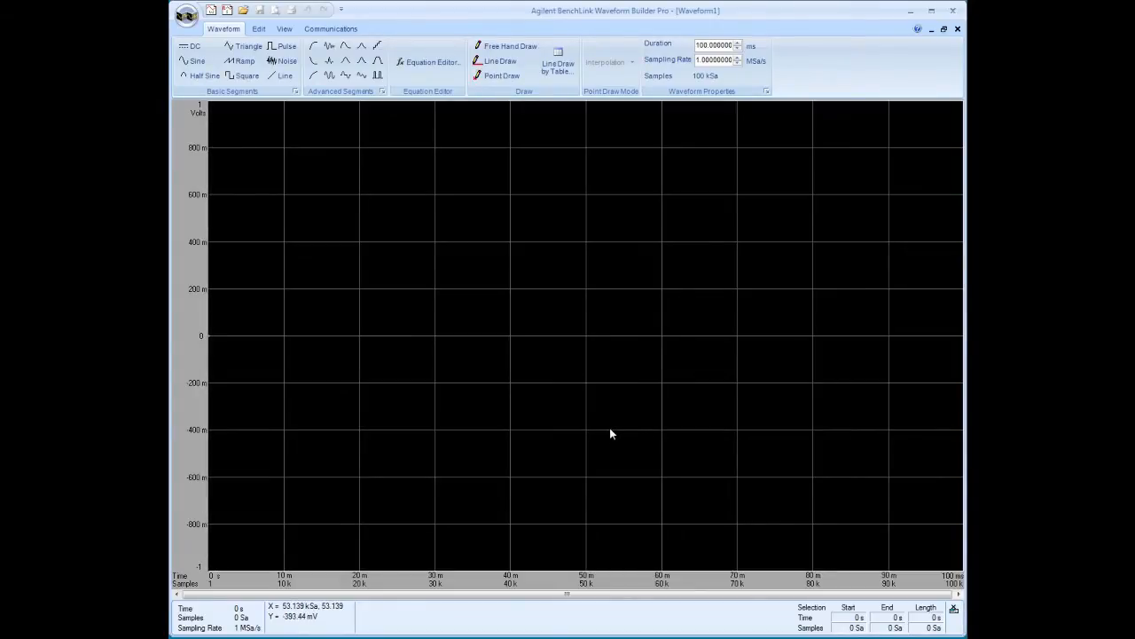
mouse_move(581, 386)
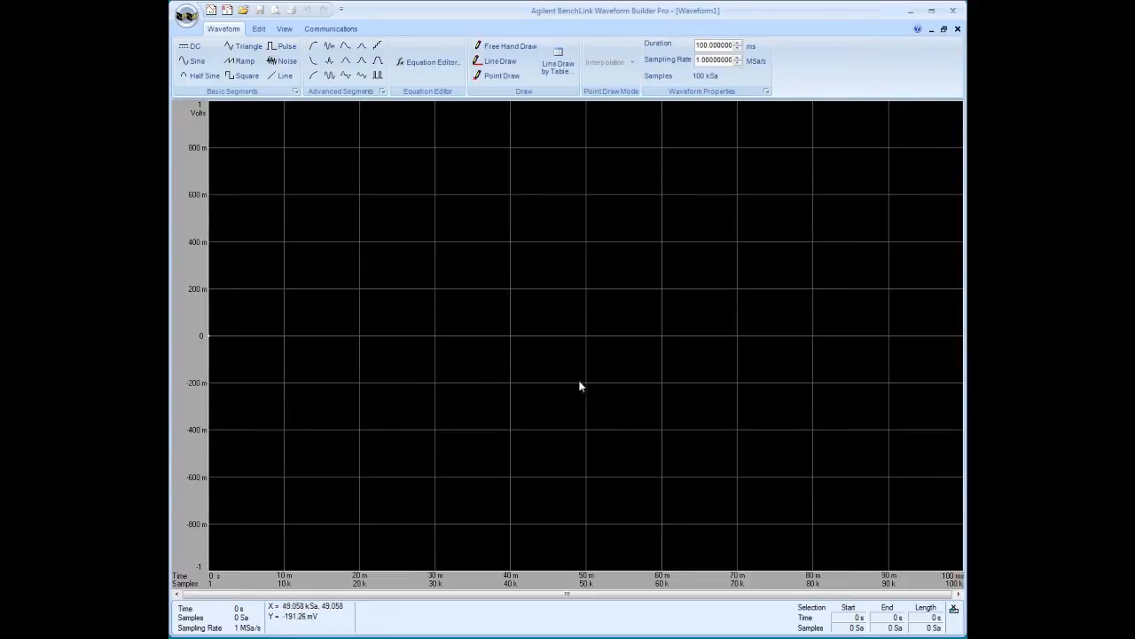
mouse_move(307, 153)
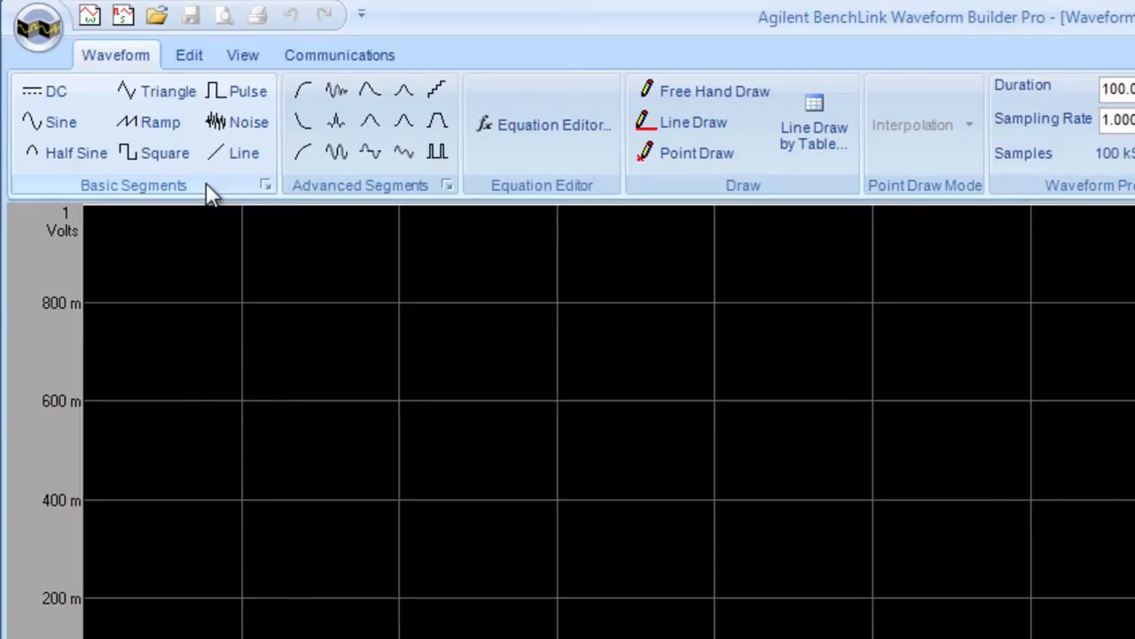
mouse_move(133, 71)
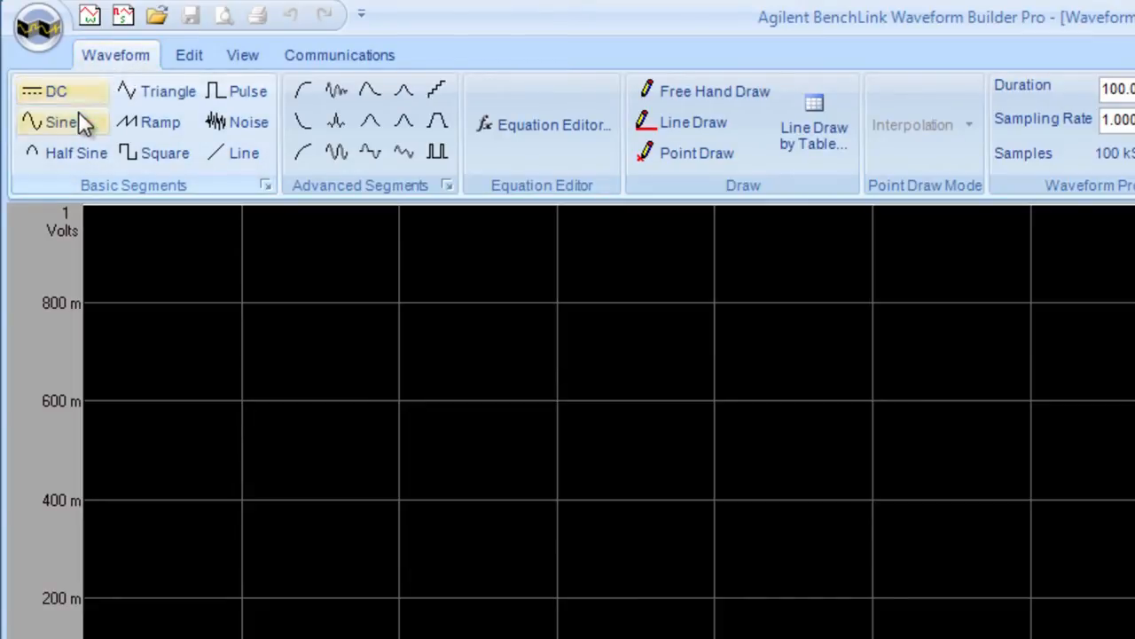
mouse_move(164, 152)
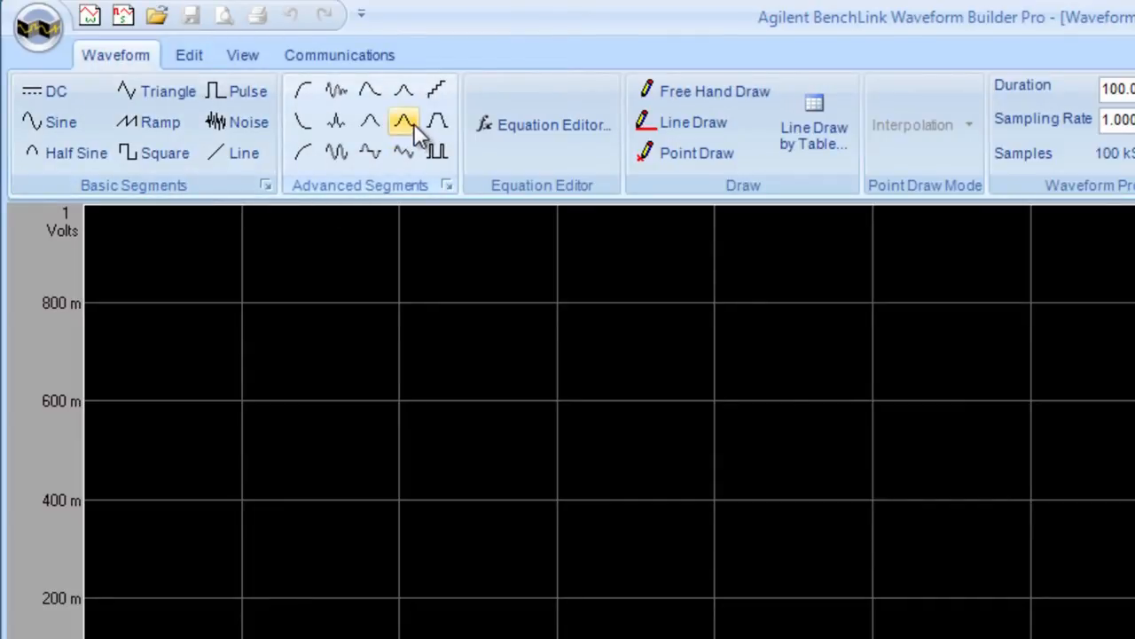
mouse_move(404, 152)
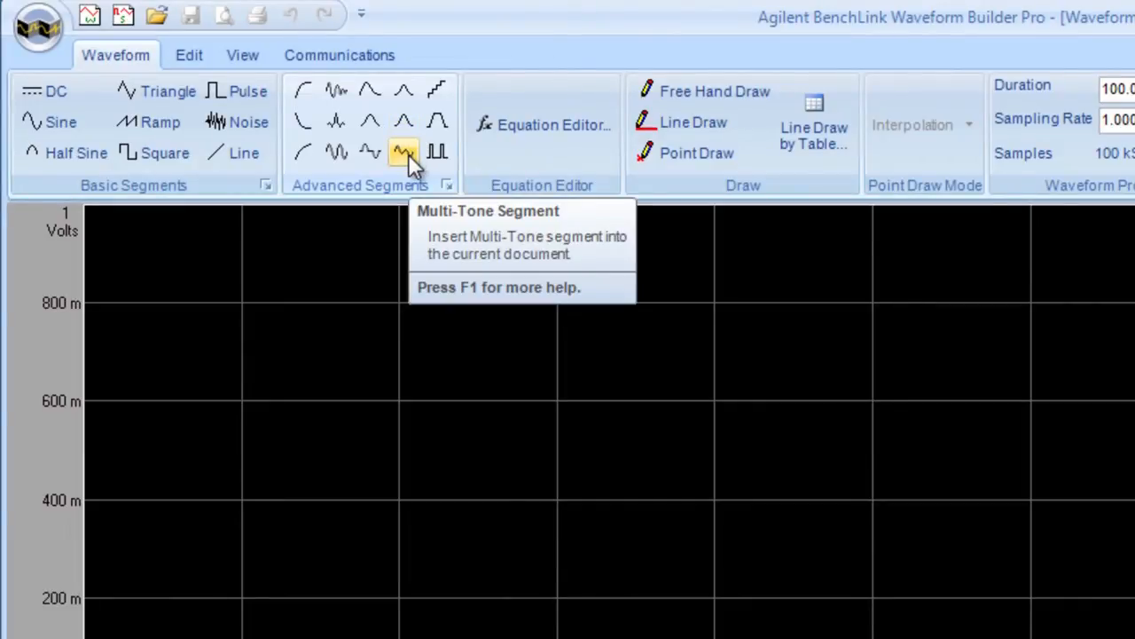
mouse_move(437, 121)
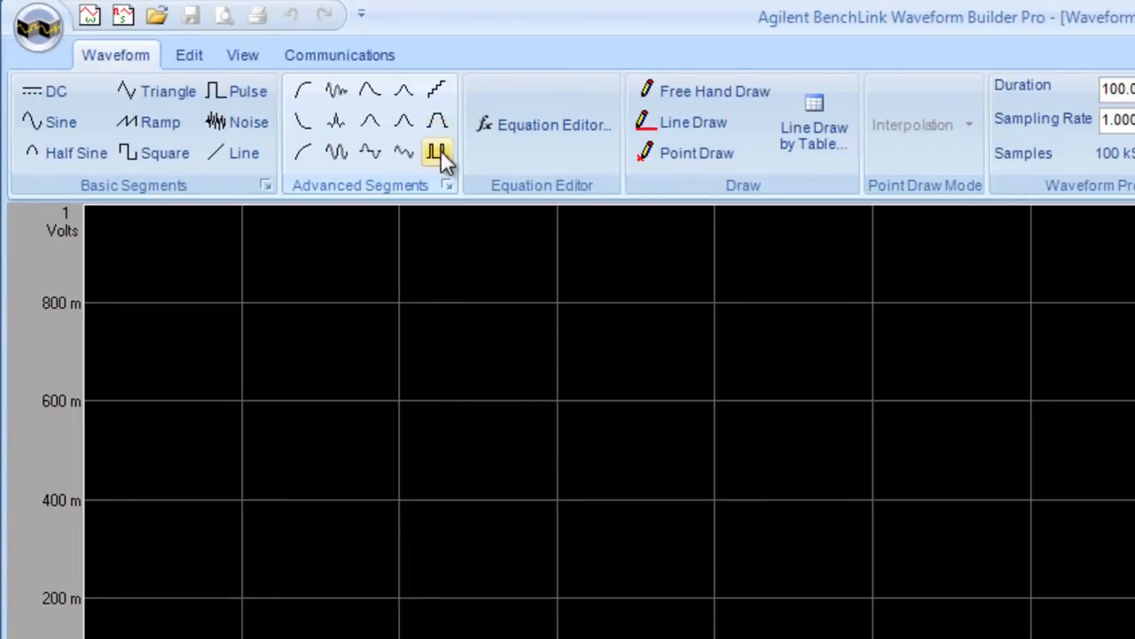
mouse_move(434, 151)
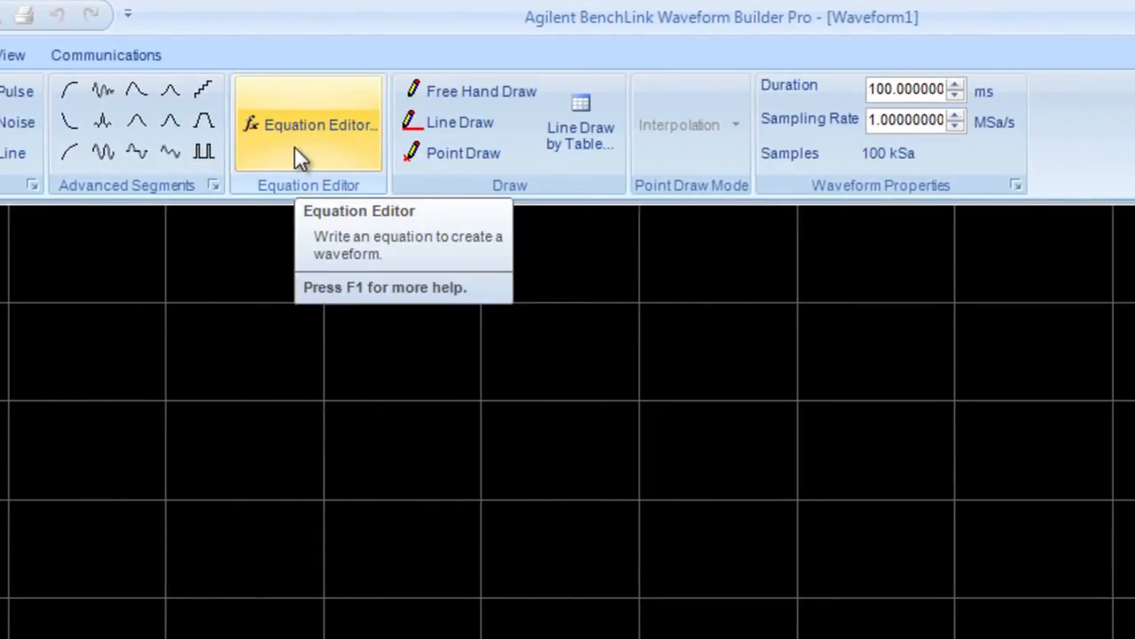
mouse_move(417, 107)
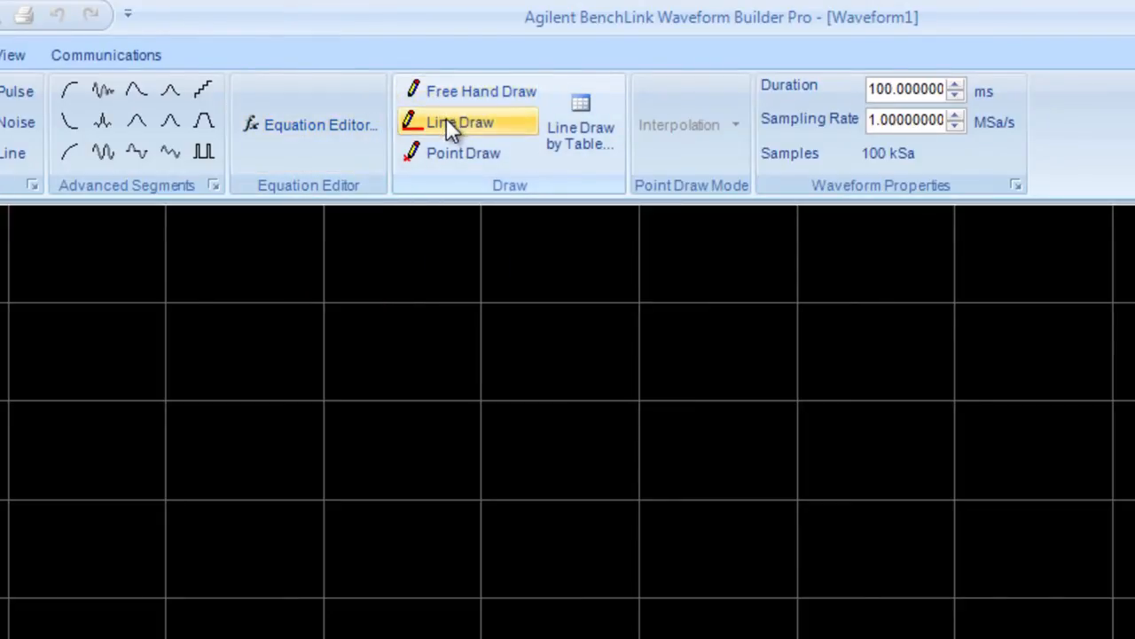
mouse_move(461, 152)
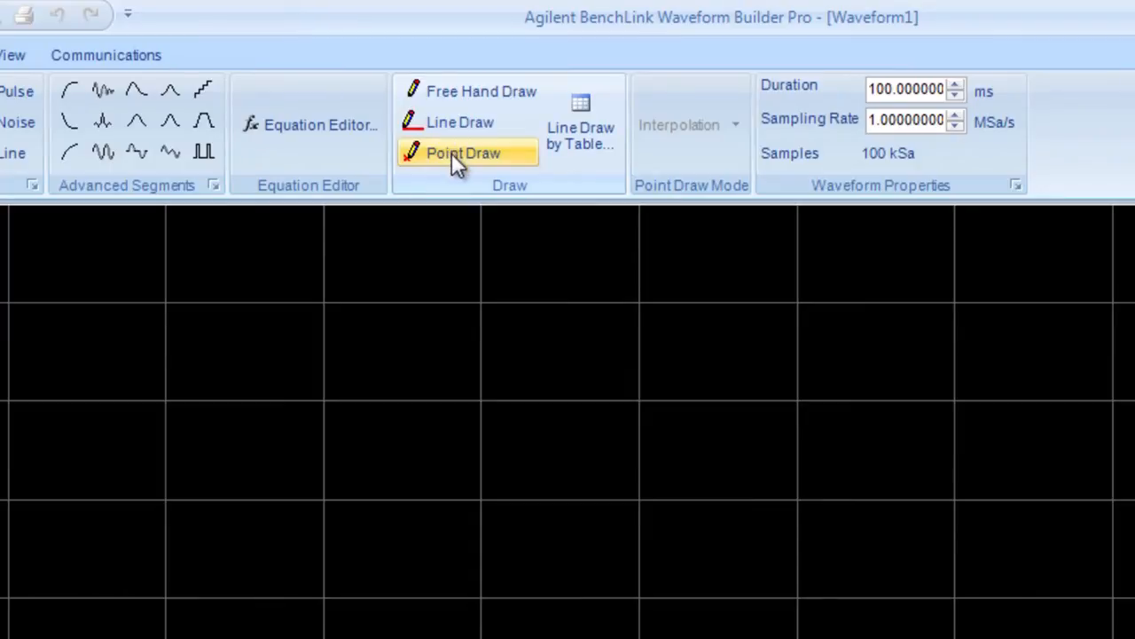
mouse_move(463, 153)
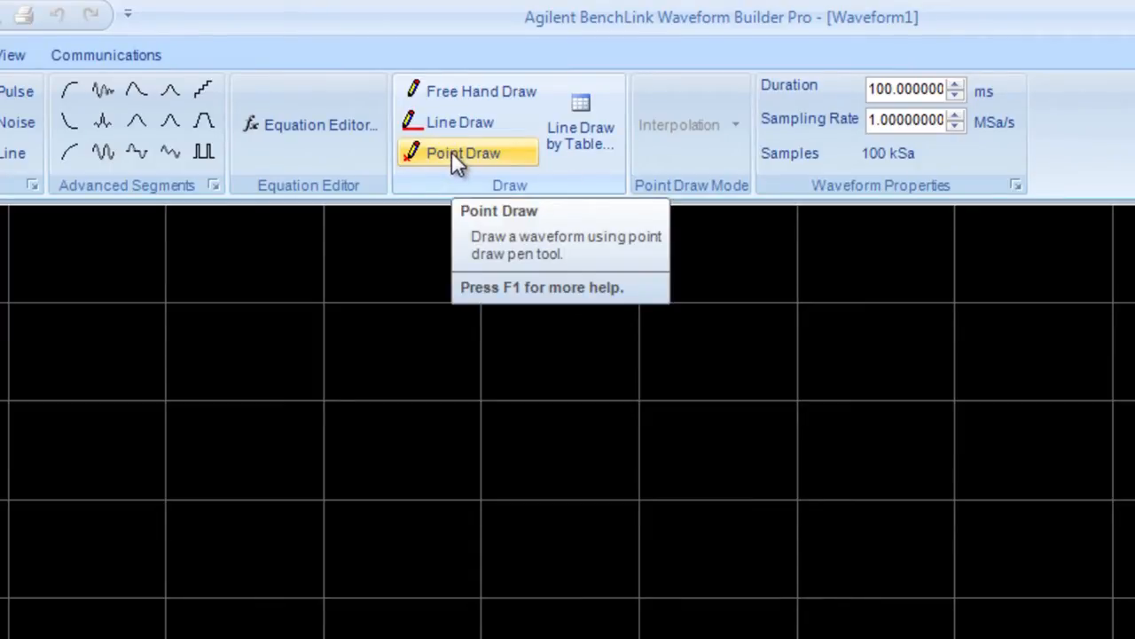
mouse_move(690, 158)
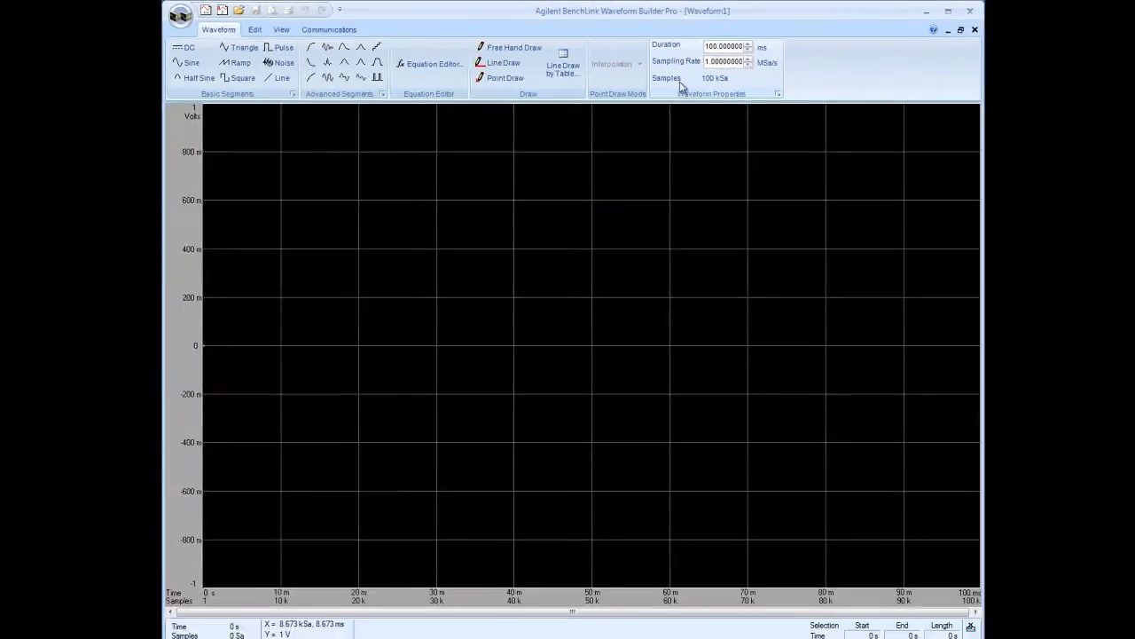
- Configure a basic sine segment with 100 ms total time, 10 cycles and 2 Vpp
left_click(196, 61)
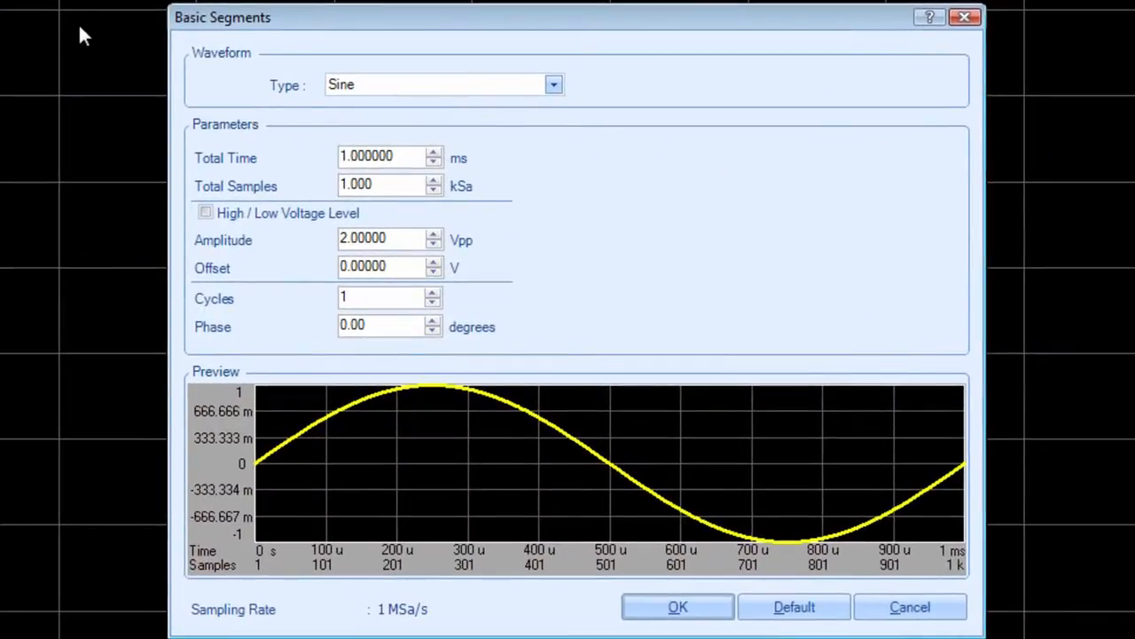
mouse_move(470, 120)
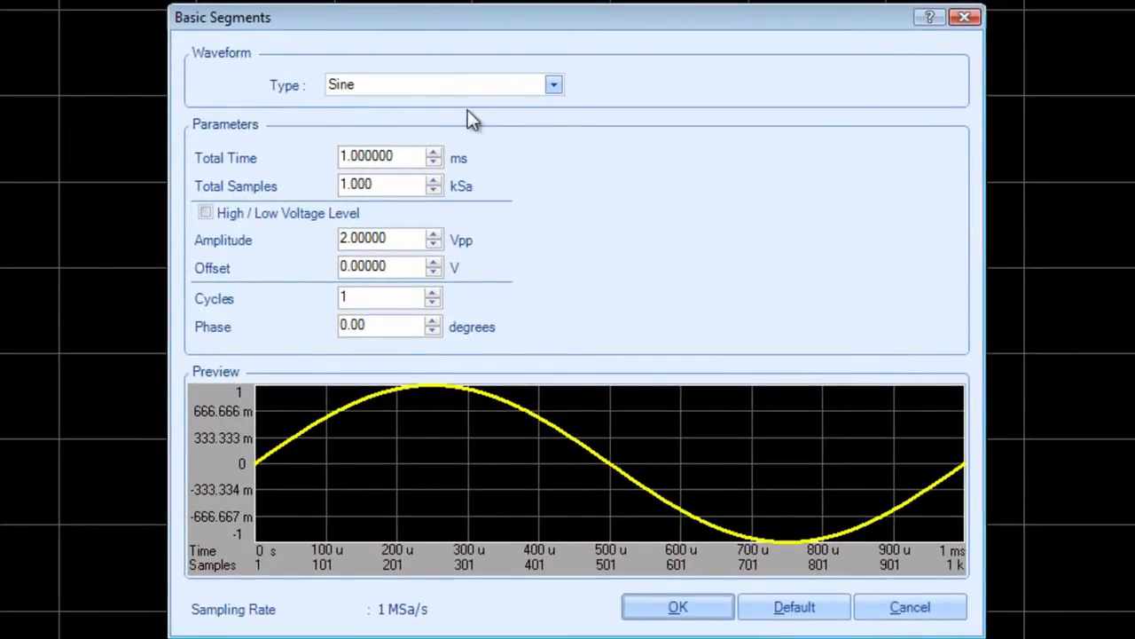
mouse_move(630, 142)
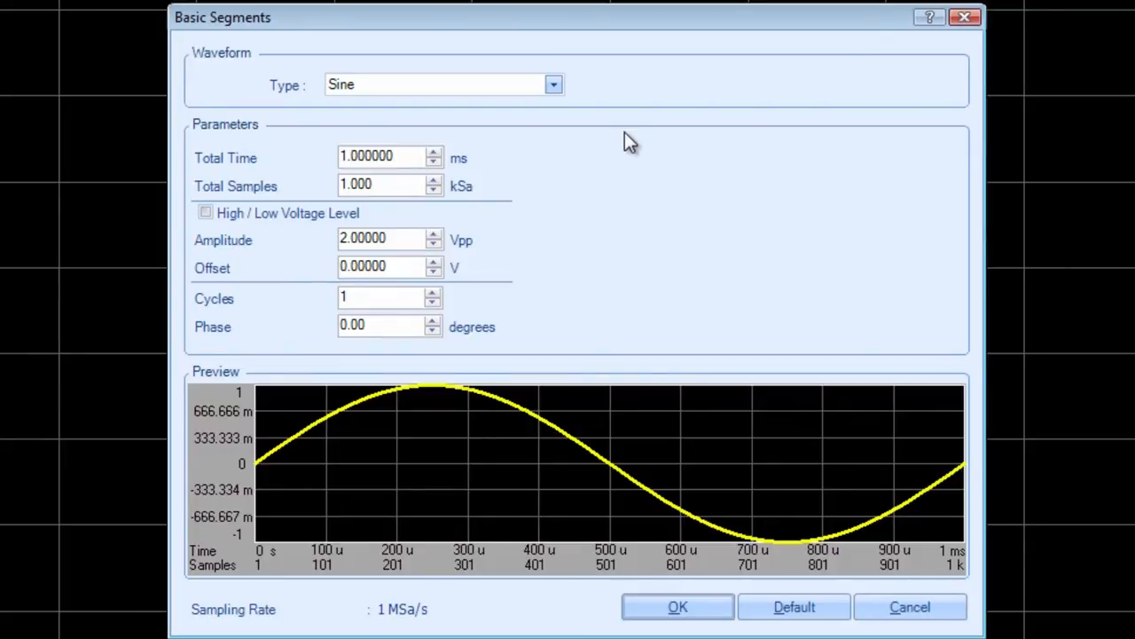
mouse_move(618, 143)
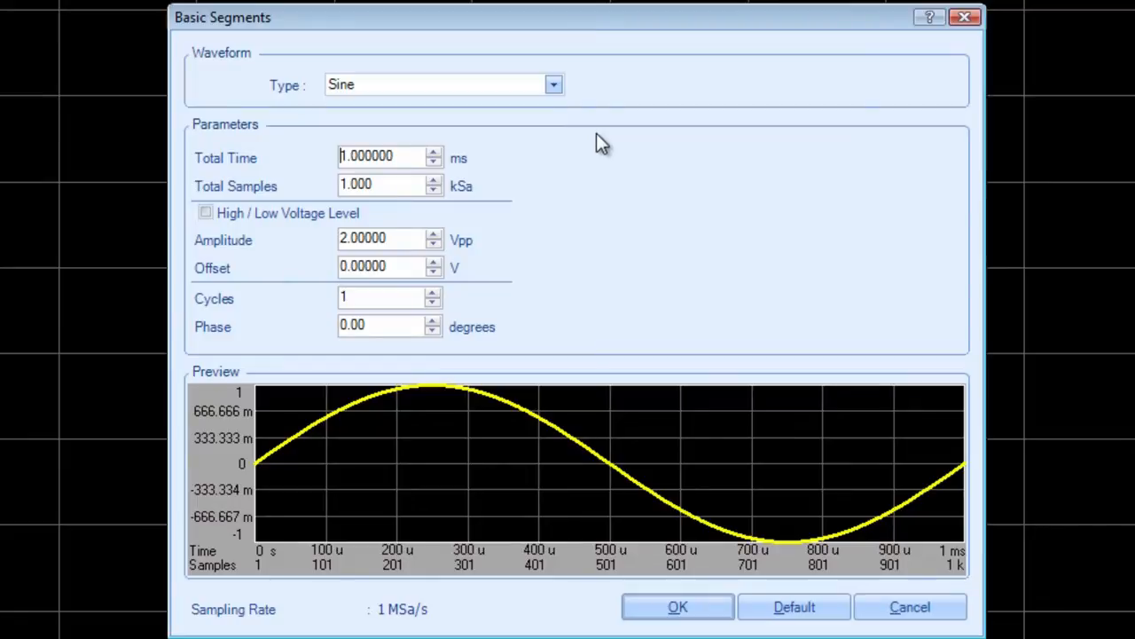
mouse_move(591, 142)
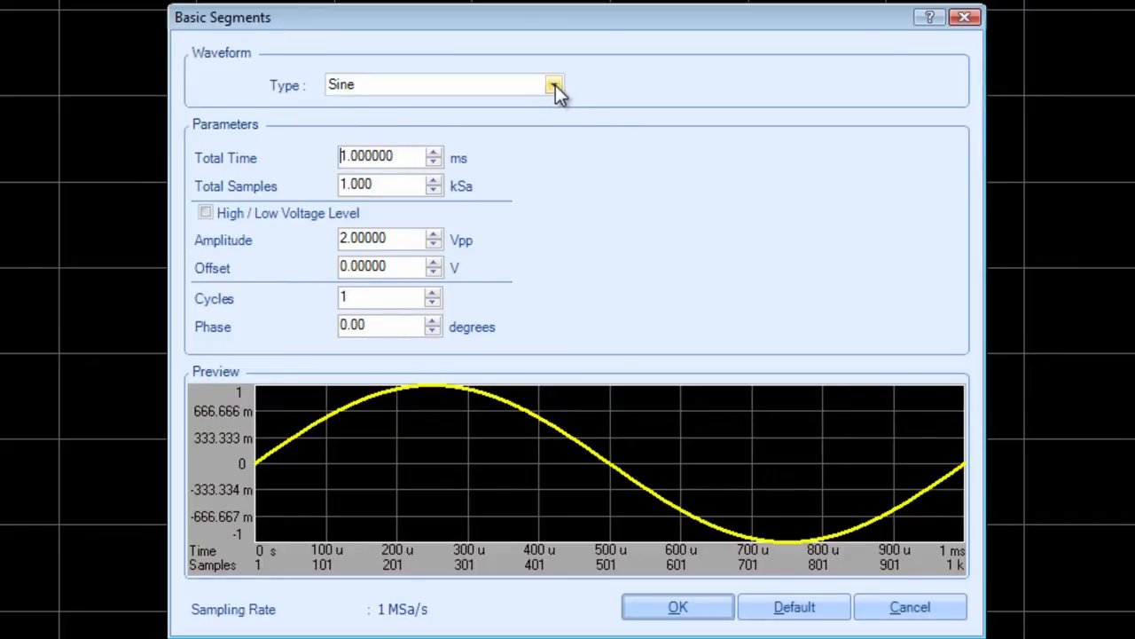
left_click(554, 84)
type("100")
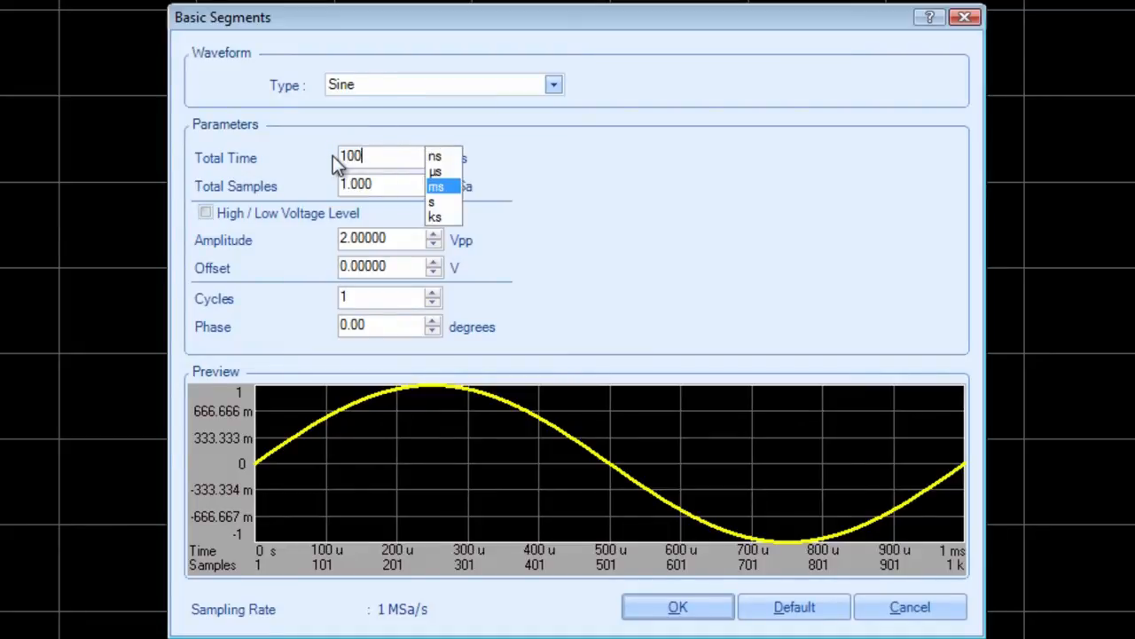
mouse_move(457, 202)
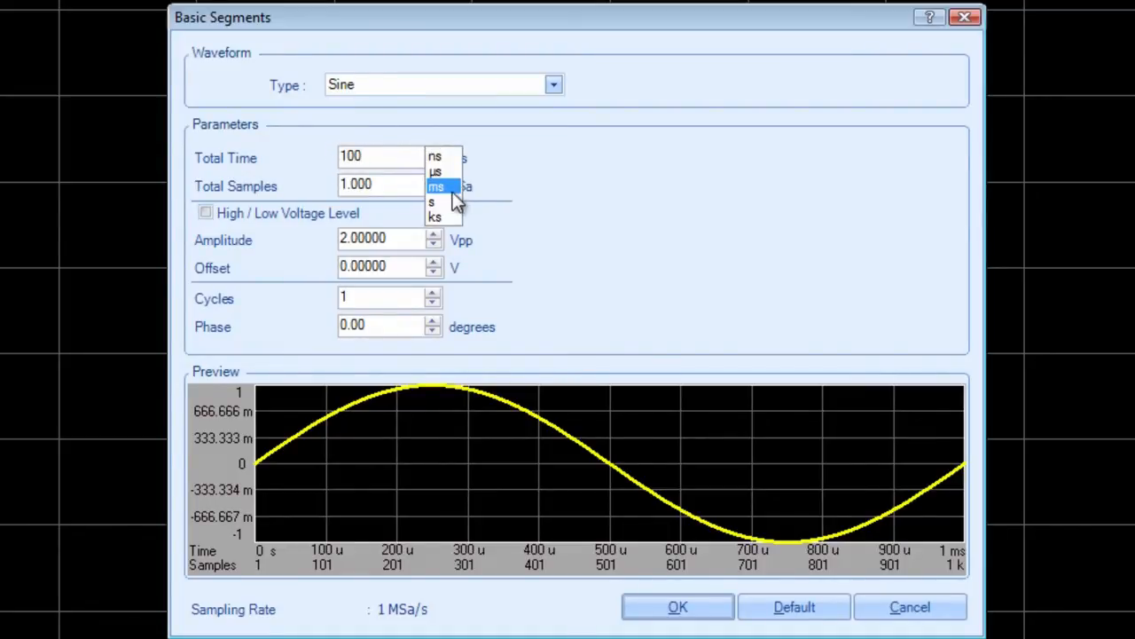
left_click(435, 186)
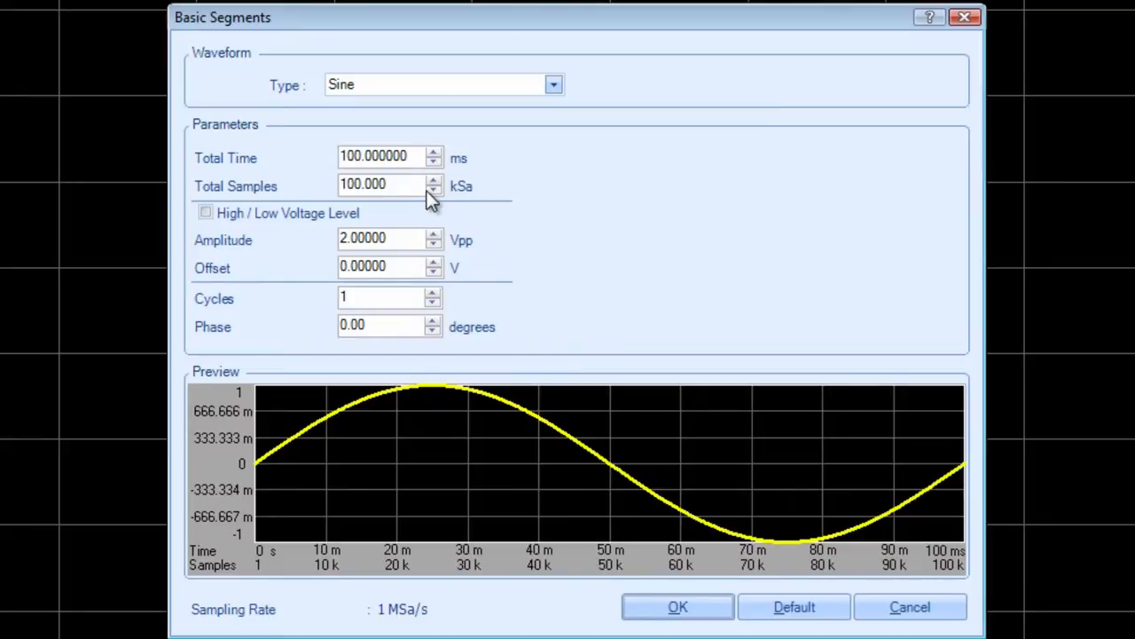
mouse_move(454, 270)
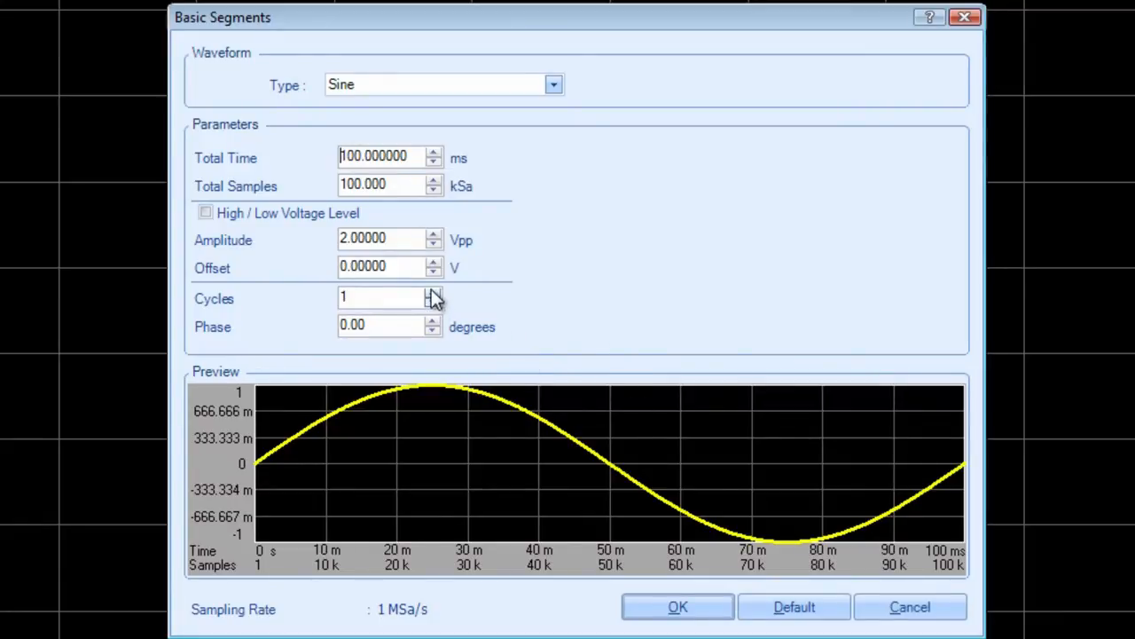
left_click(434, 293)
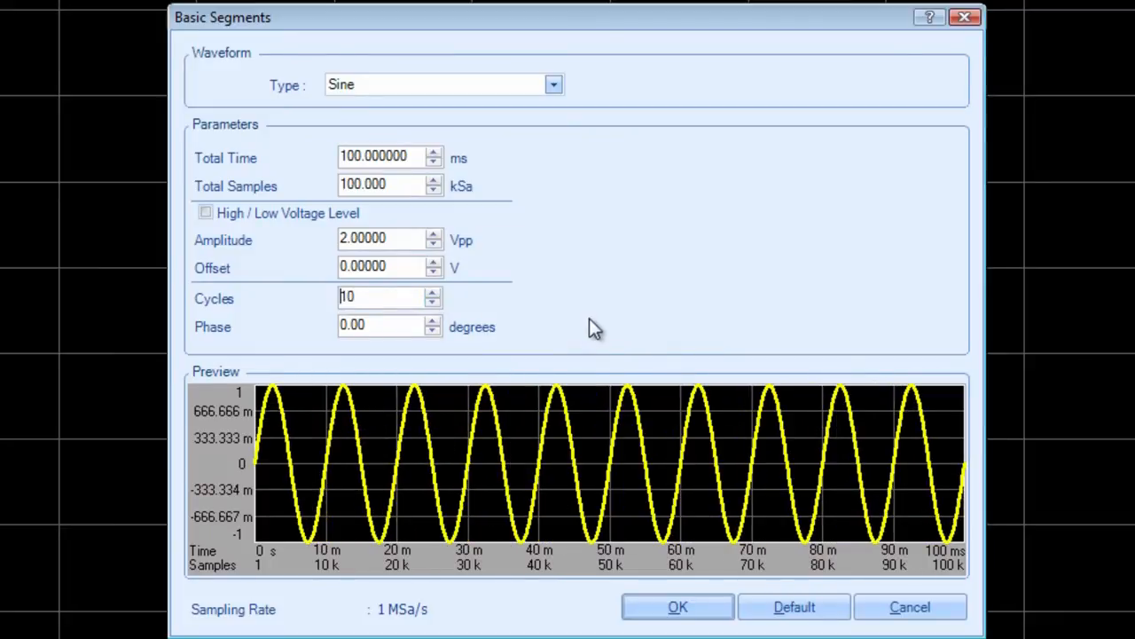
mouse_move(639, 477)
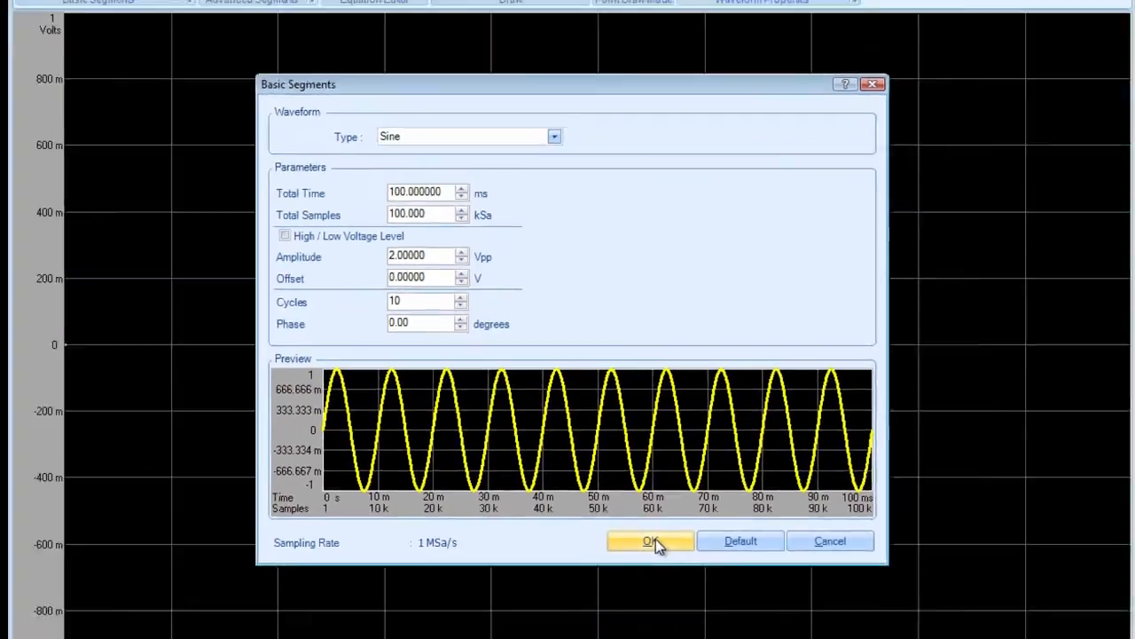
- Confirm the 10-cycle, 2 Vpp sine so it fills Waveform1's 100 ms span
left_click(649, 541)
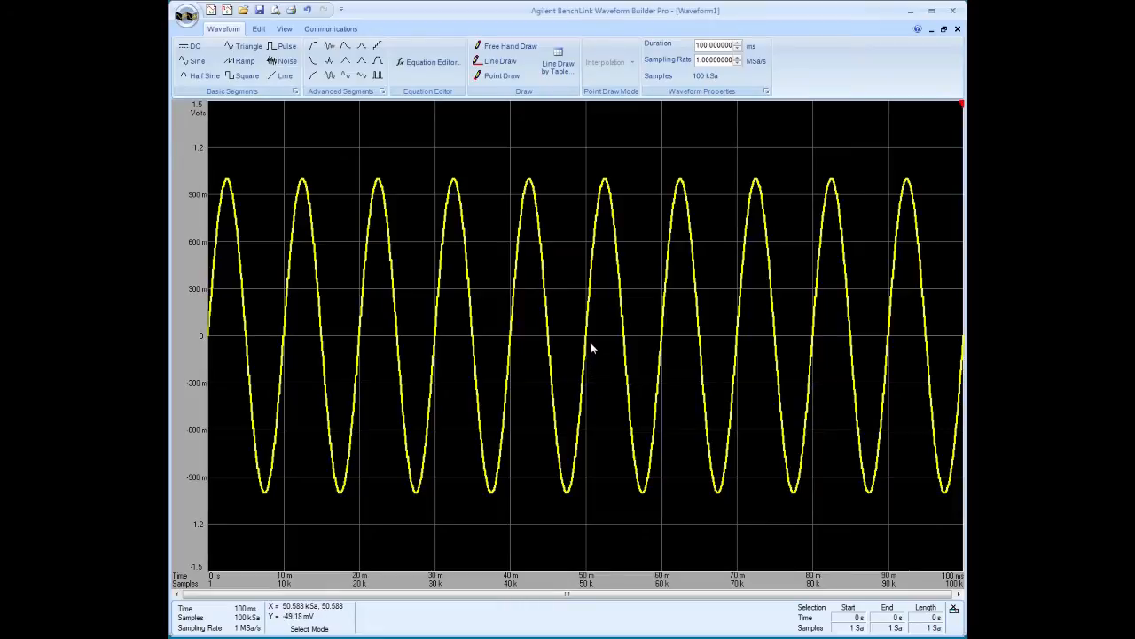
mouse_move(587, 340)
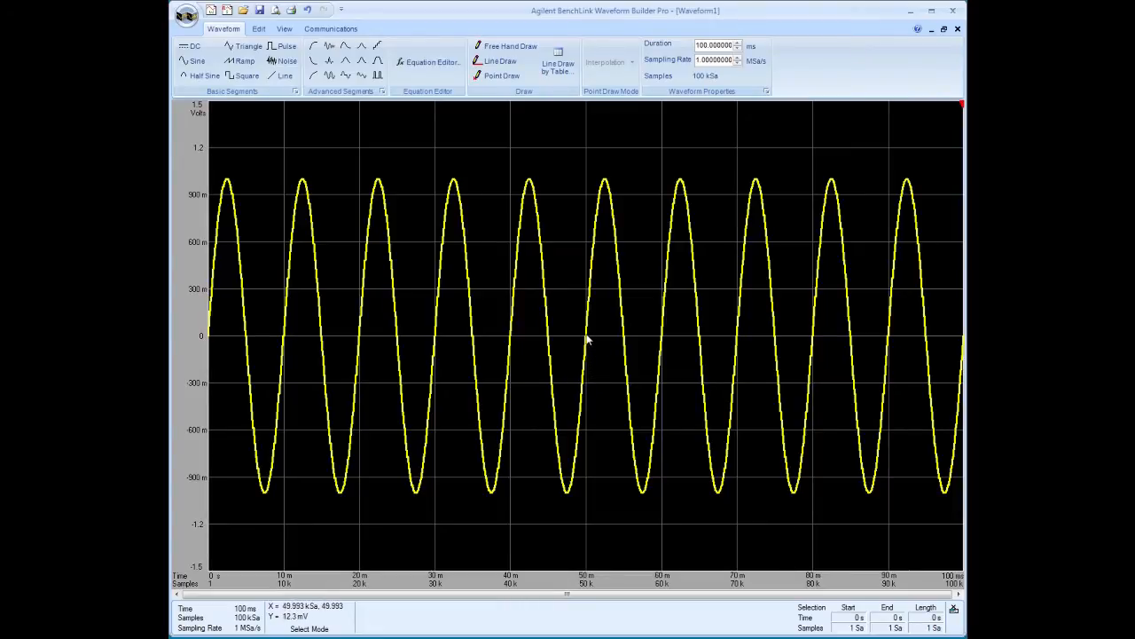
- Drag across the waveform from 50 ms back to 40 ms to select one cycle
left_click(577, 336)
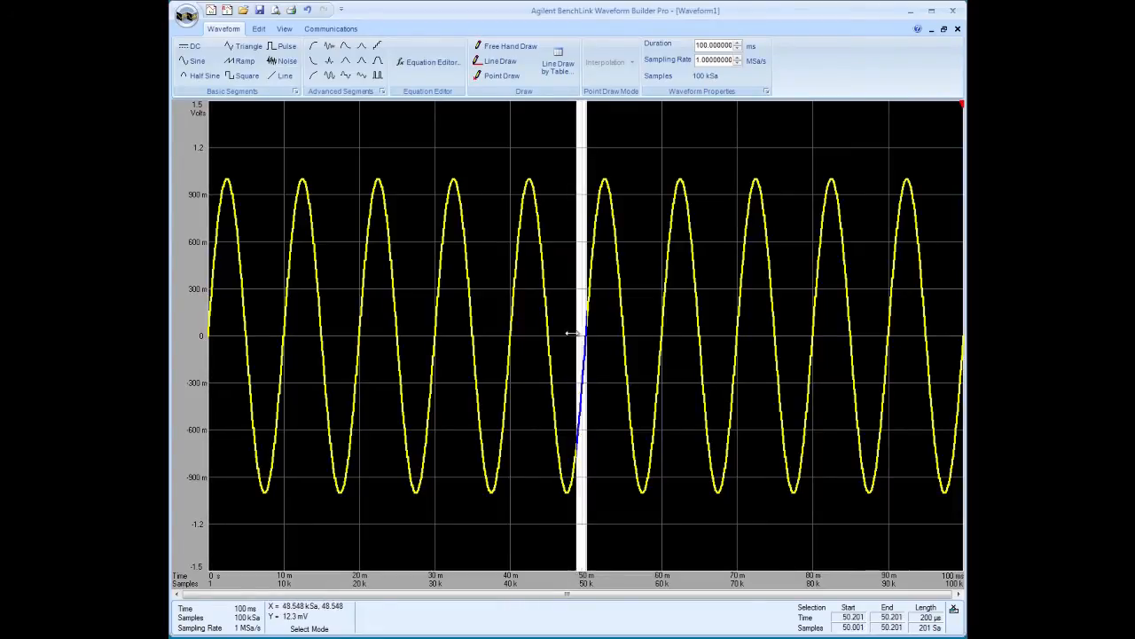
left_click_drag(576, 336, 541, 335)
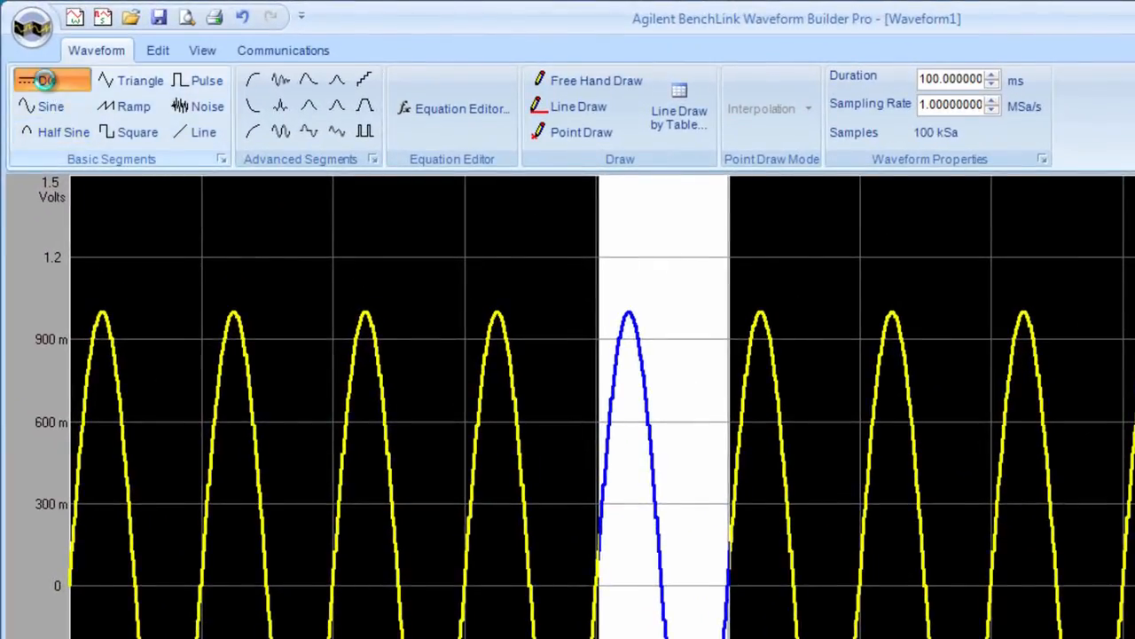
- Define a DC segment of 10 ms total time at 0 V offset
left_click(45, 79)
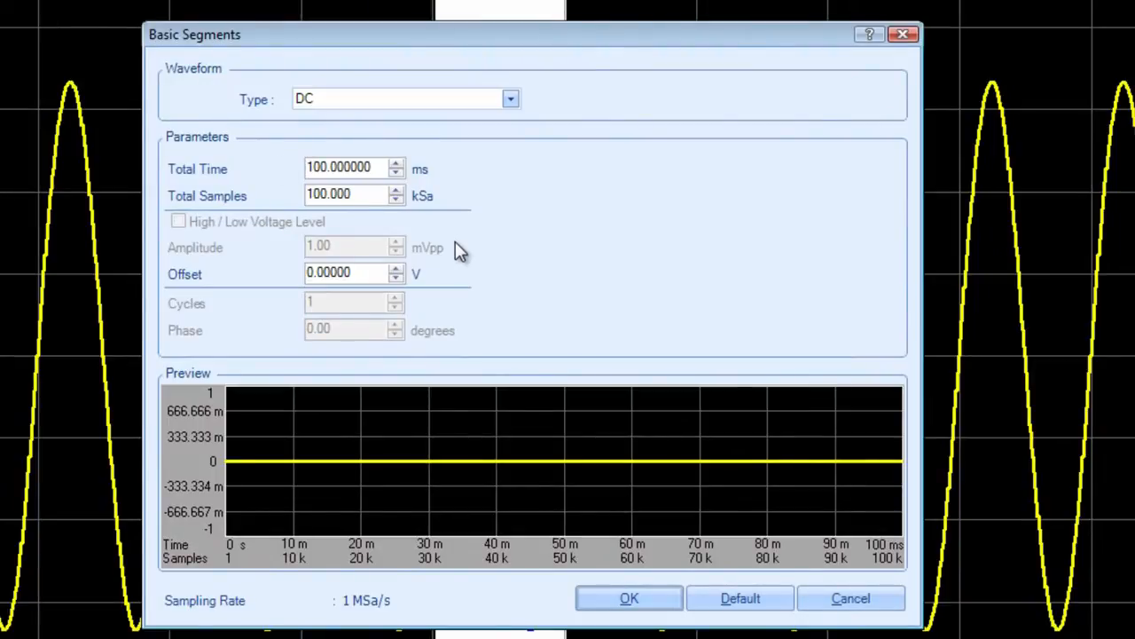
left_click(368, 168)
type("1")
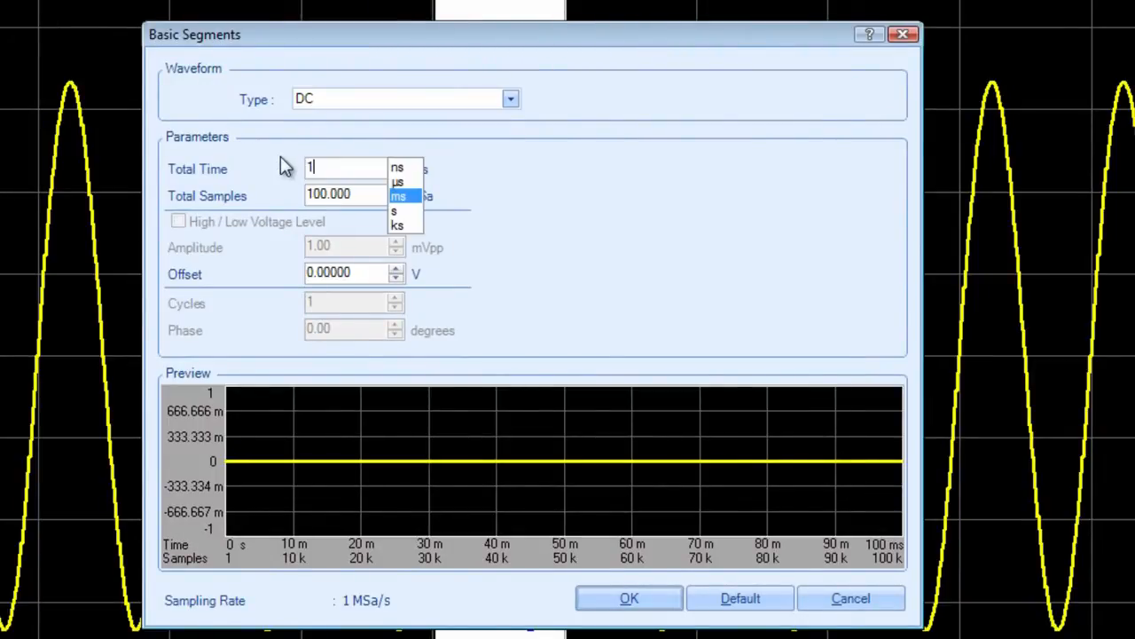
type("0")
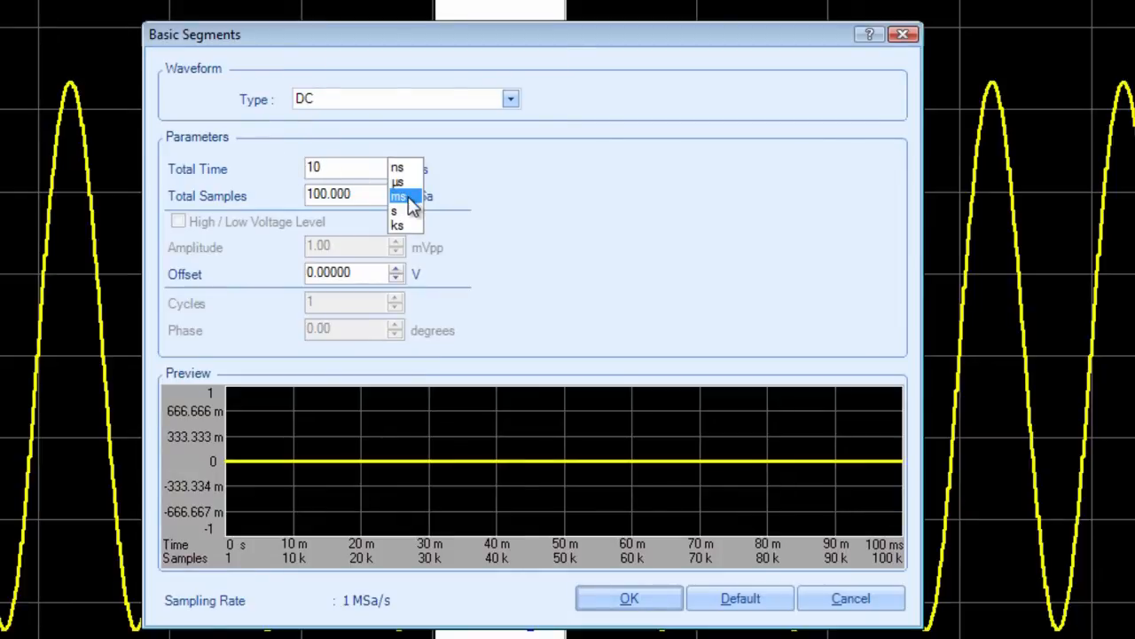
left_click(398, 196)
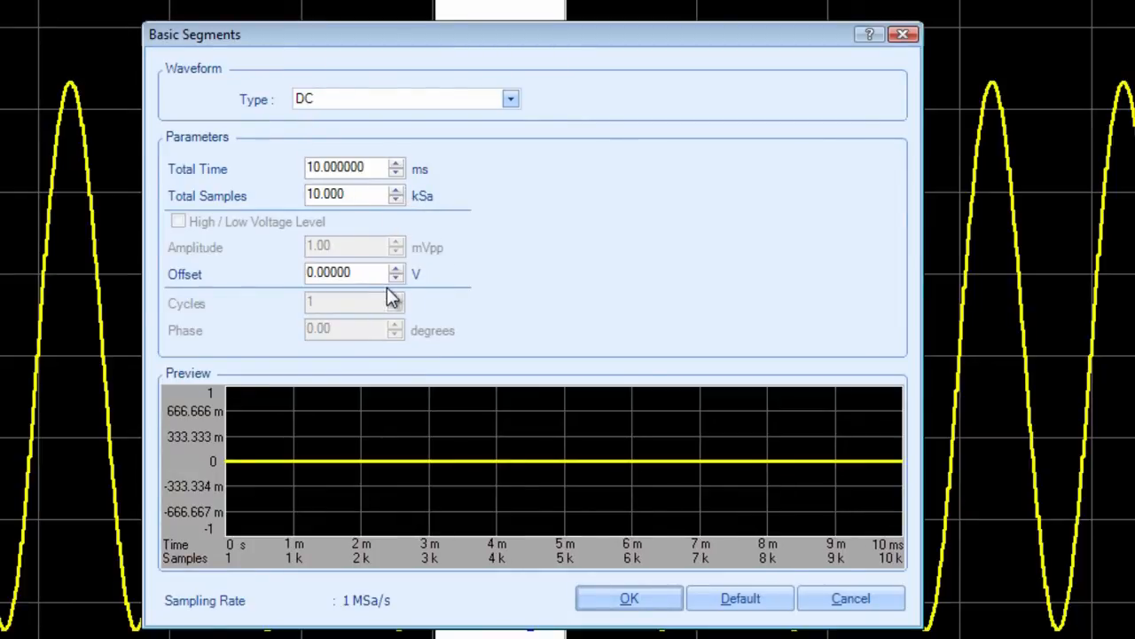
mouse_move(559, 399)
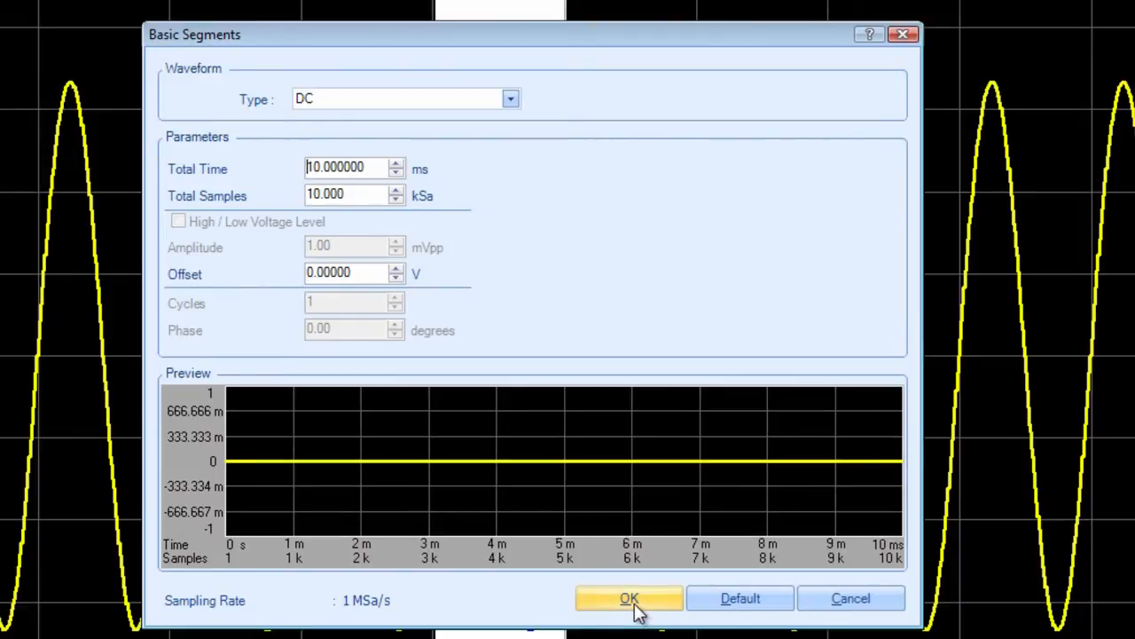
left_click(629, 597)
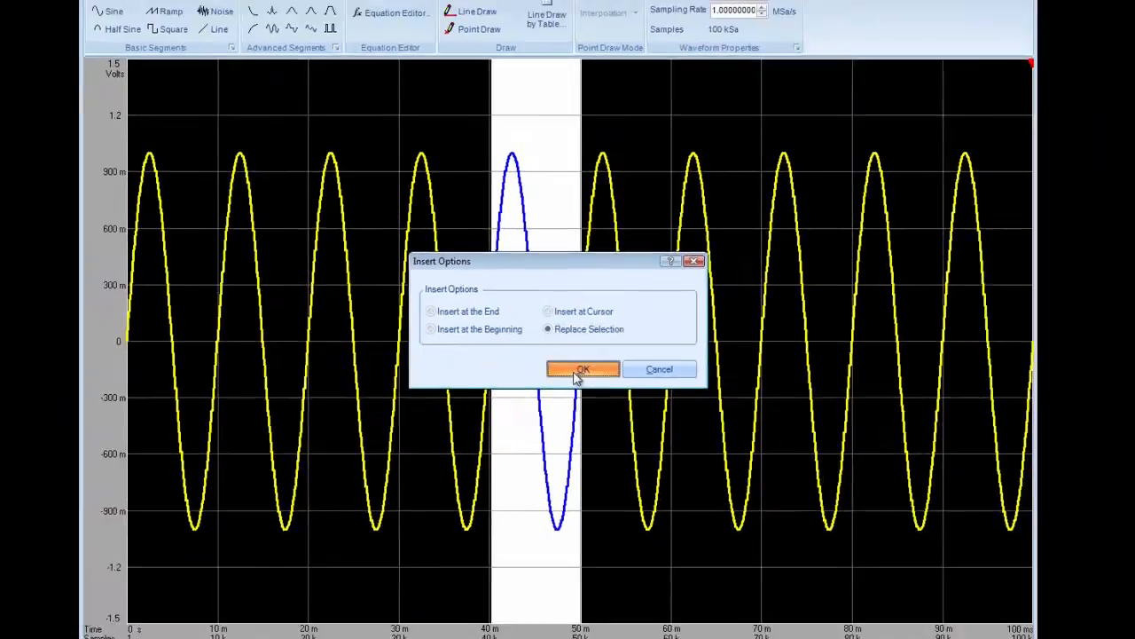
- Insert the DC segment with Replace Selection, flattening 40–50 ms to 0 V
left_click(583, 369)
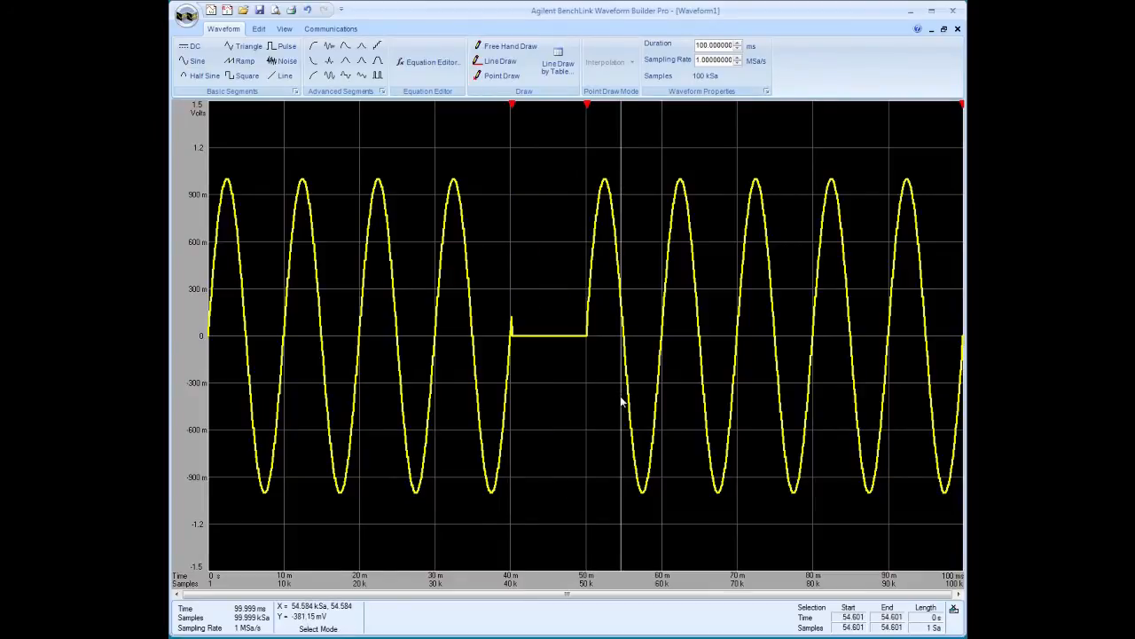
mouse_move(618, 414)
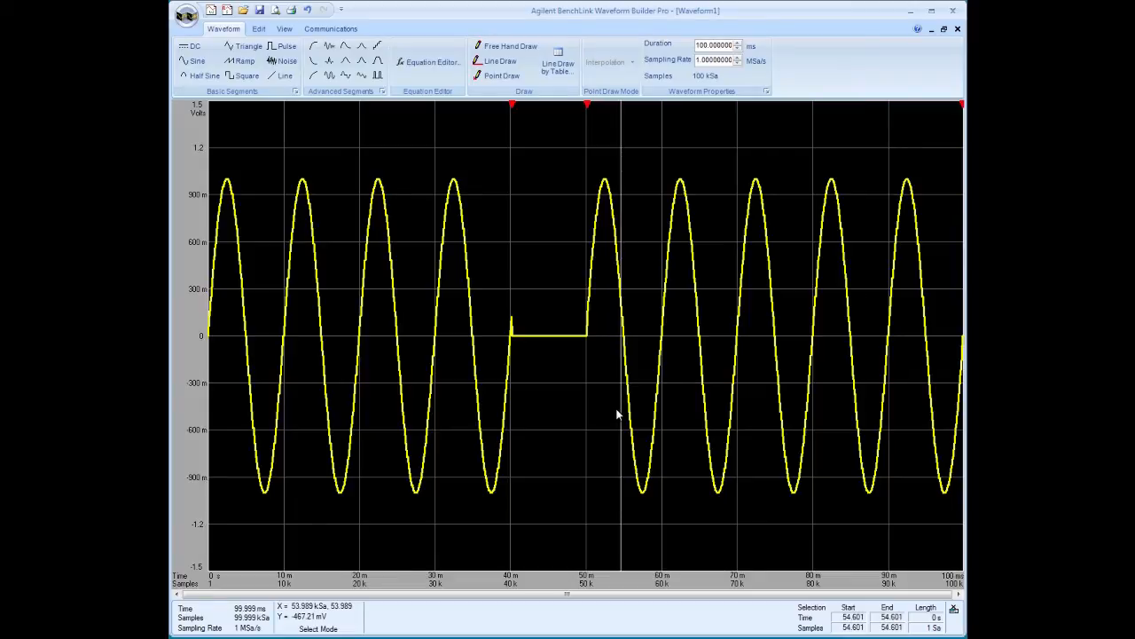
mouse_move(616, 366)
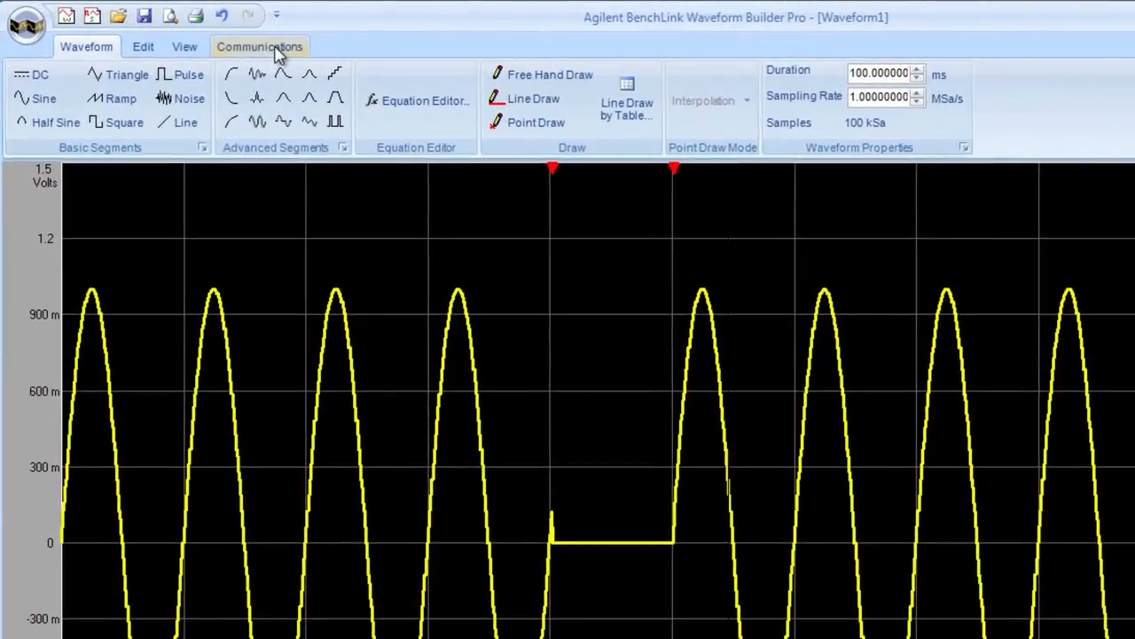
- Find instruments over USB and connect to the 33522A generator
left_click(260, 46)
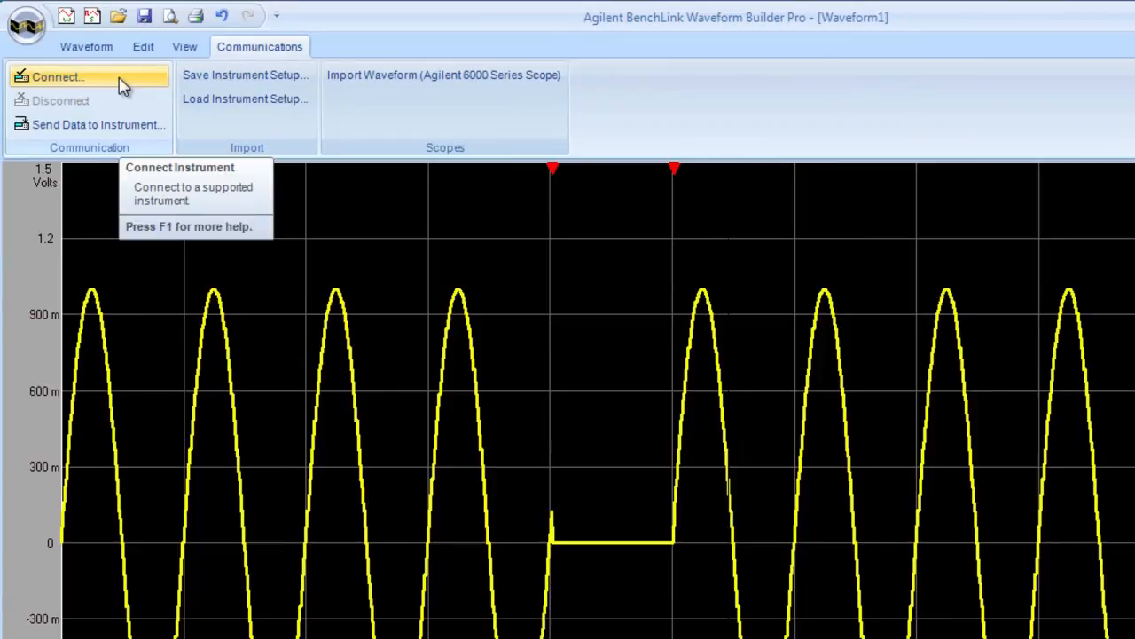
left_click(56, 76)
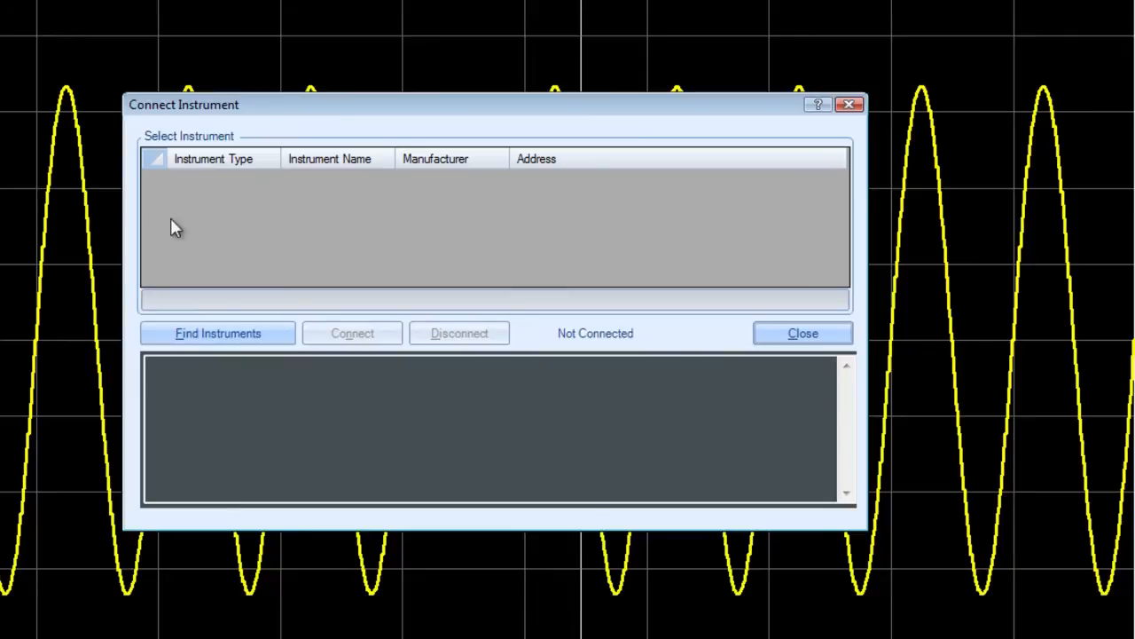
left_click(217, 333)
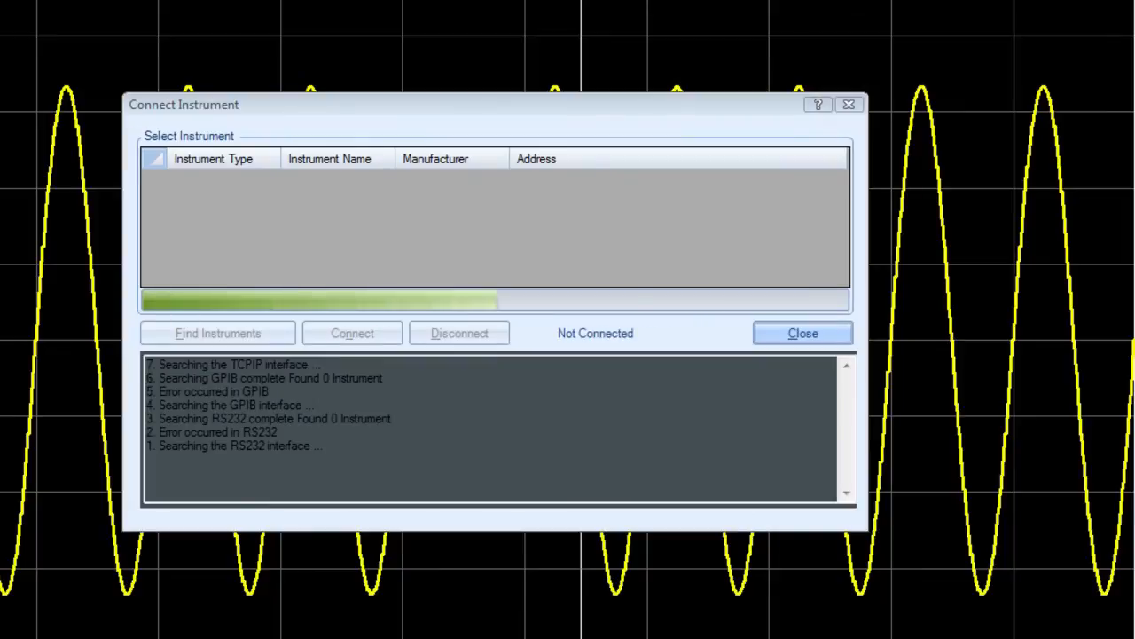
left_click(217, 333)
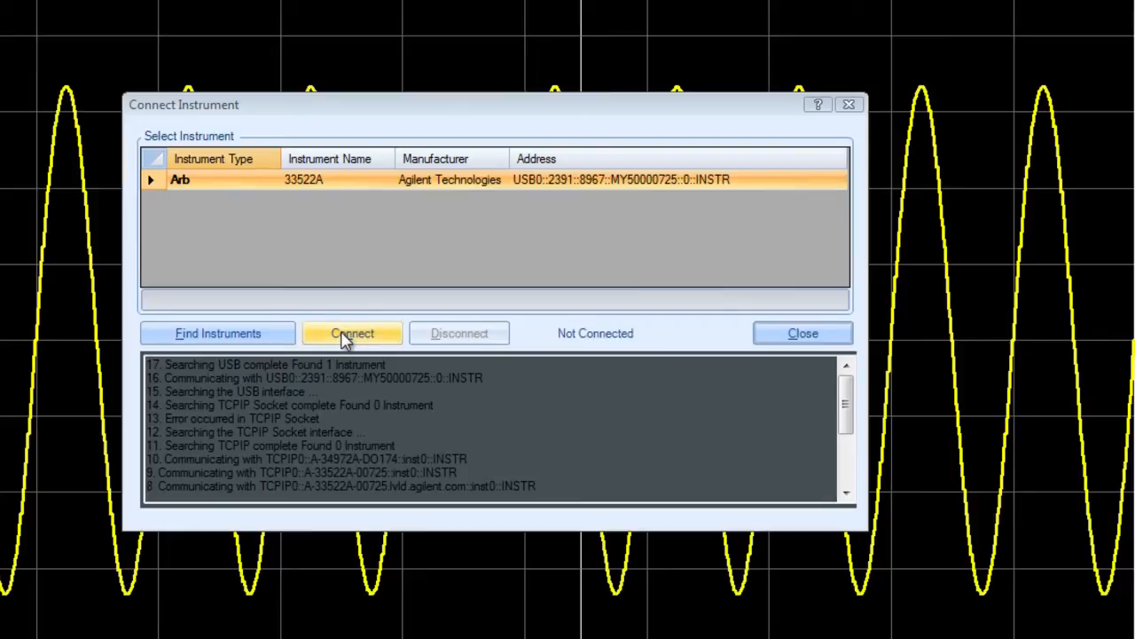
left_click(352, 333)
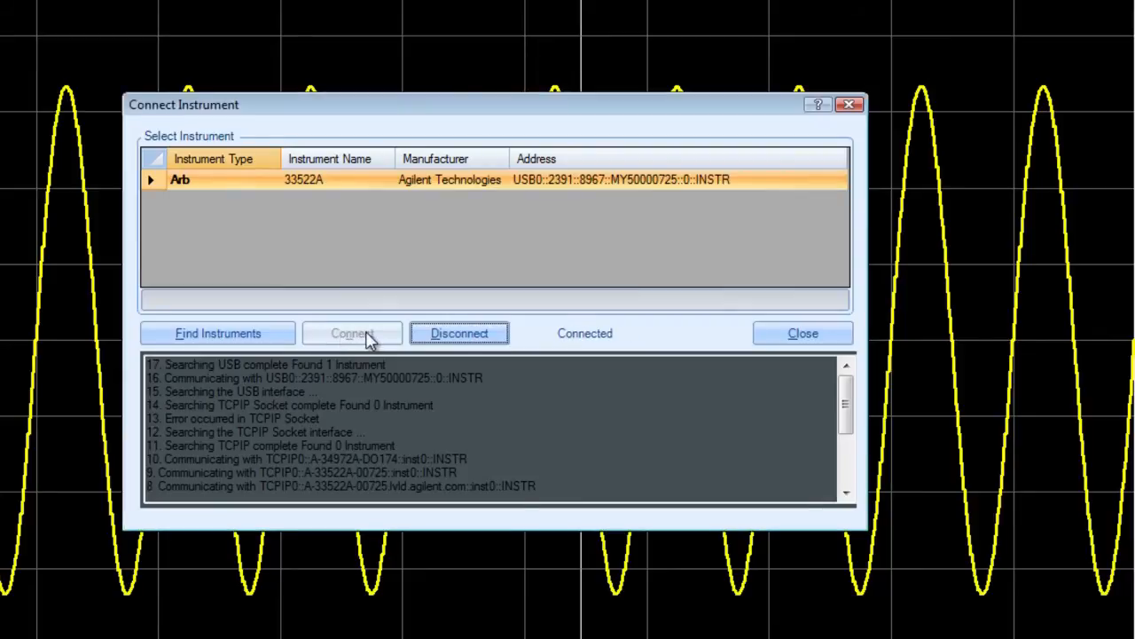
left_click(801, 333)
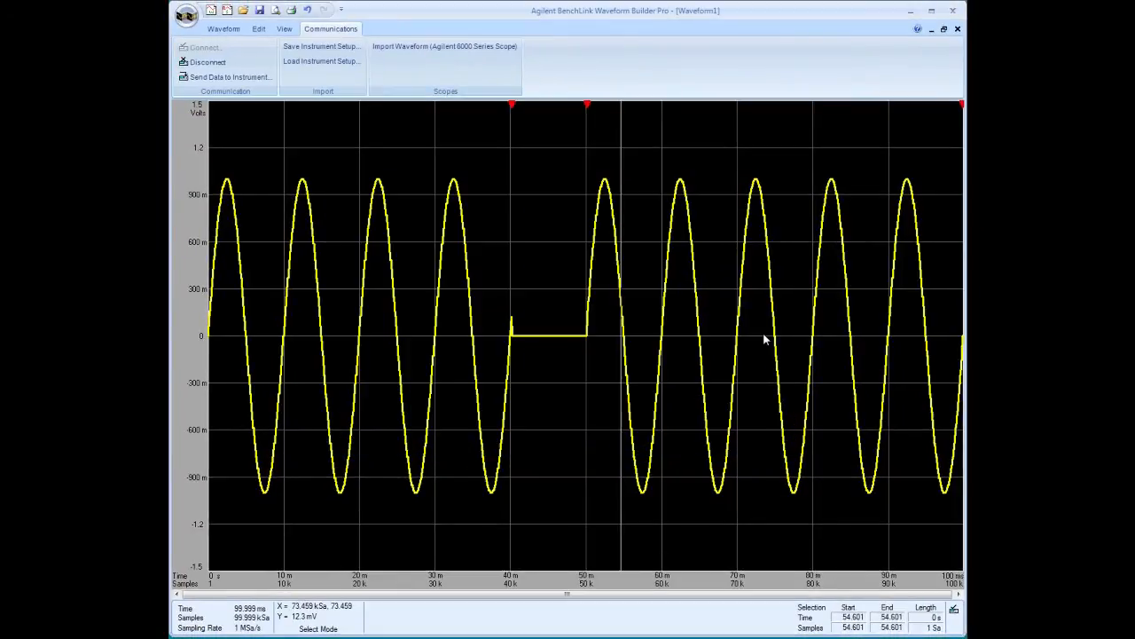
mouse_move(408, 157)
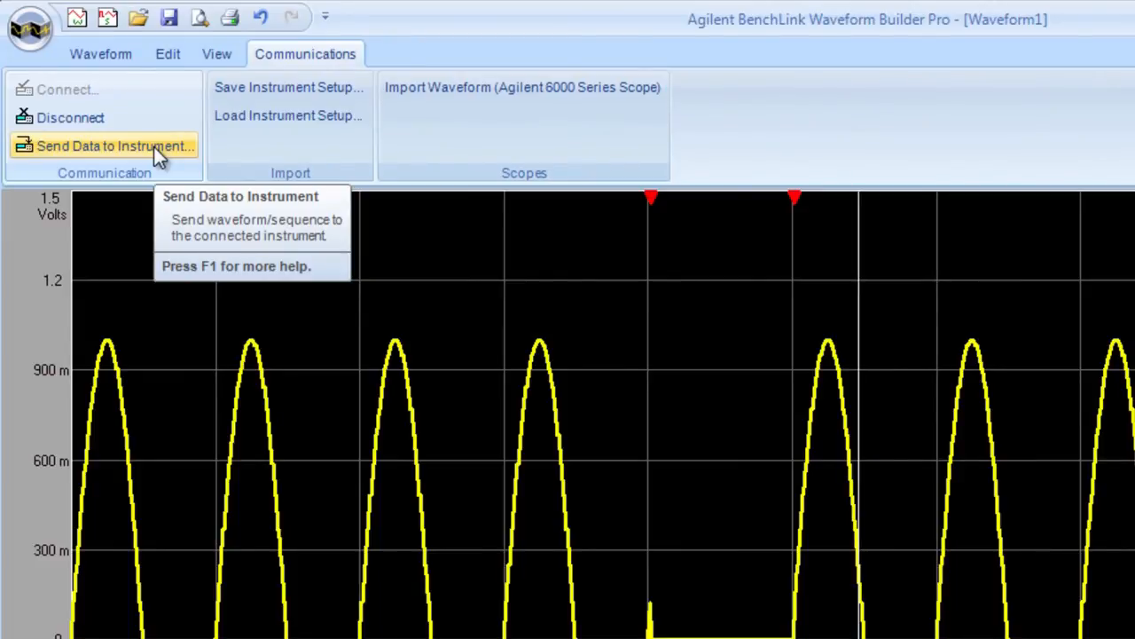
mouse_move(195, 211)
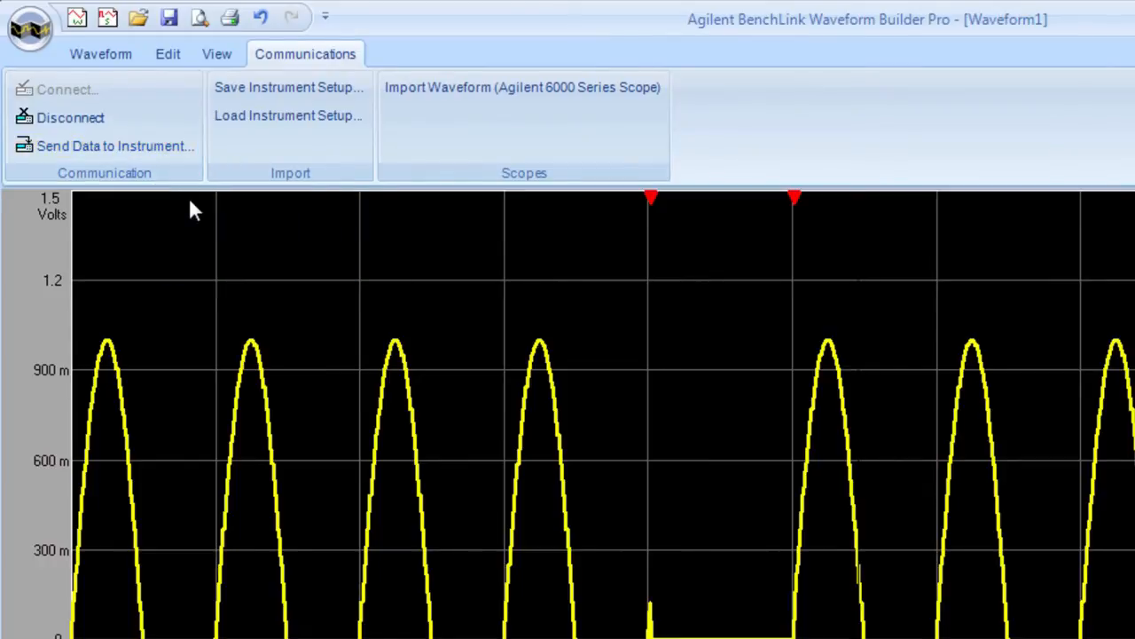
mouse_move(115, 145)
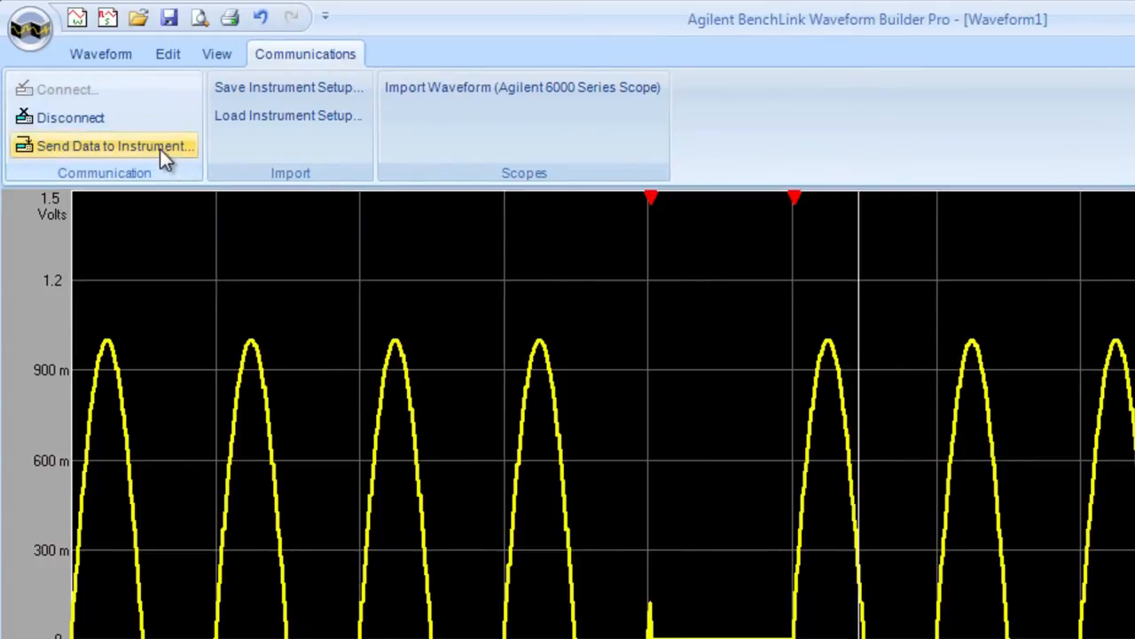
- Send Waveform1 to channel 1 of the 33522A
left_click(115, 146)
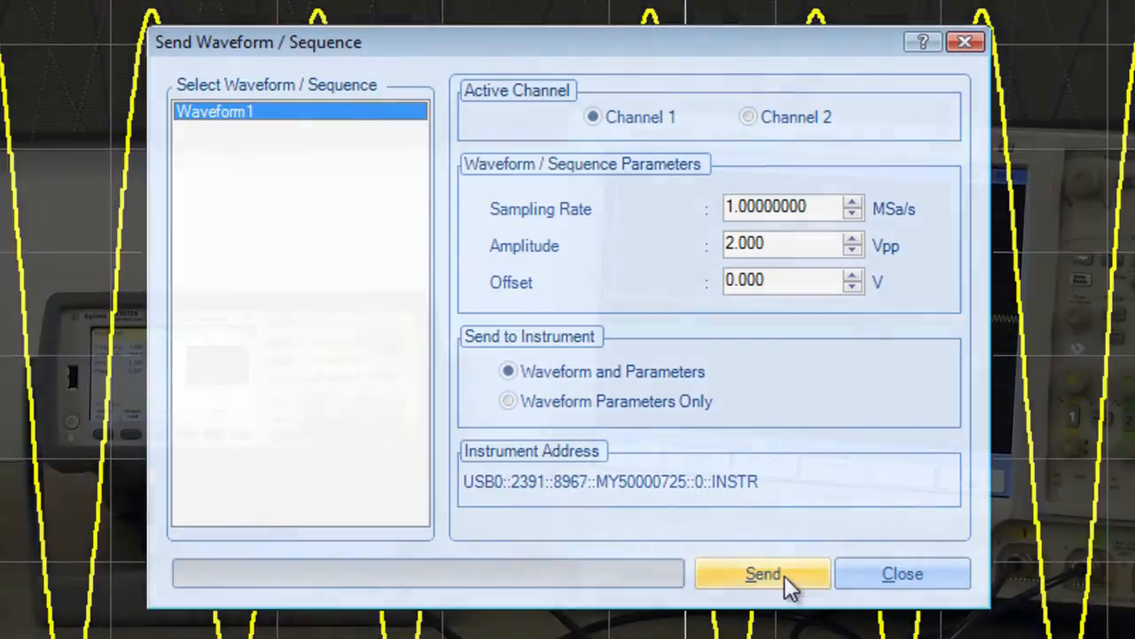
left_click(763, 573)
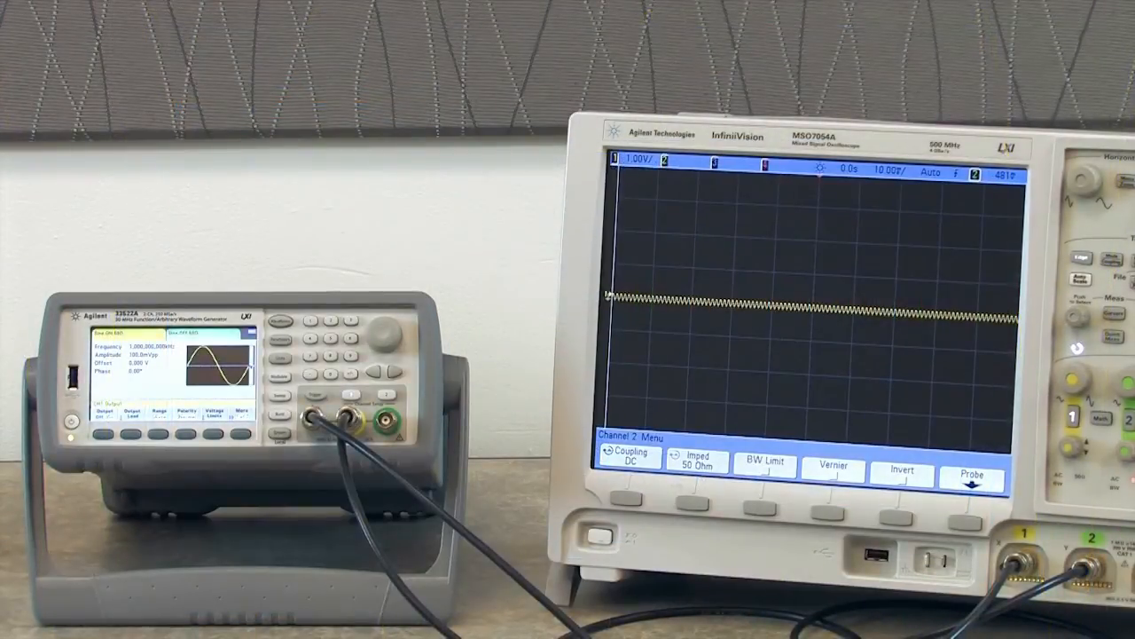